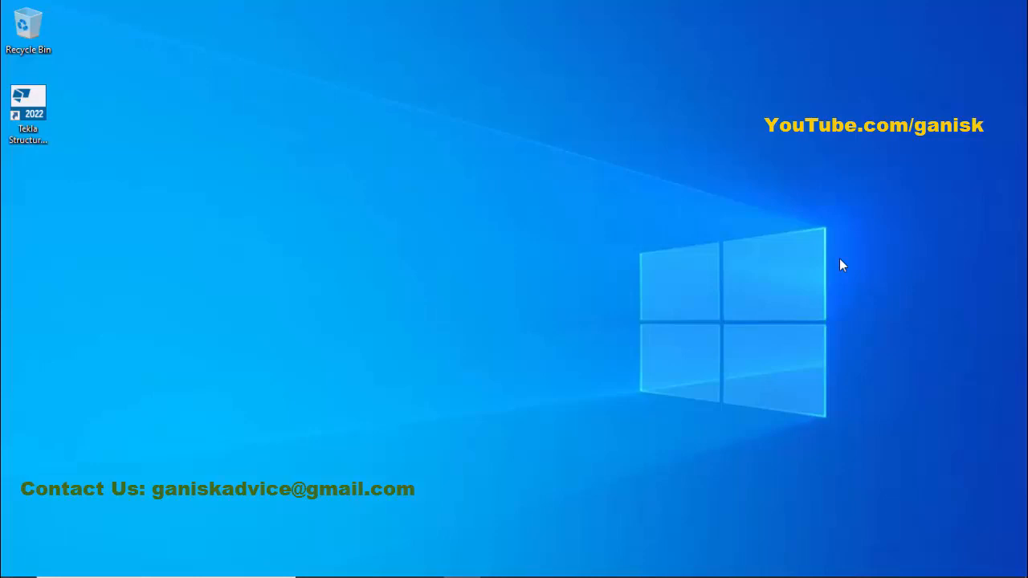
{"action": "mouse_move", "coordinate": [221, 179]}
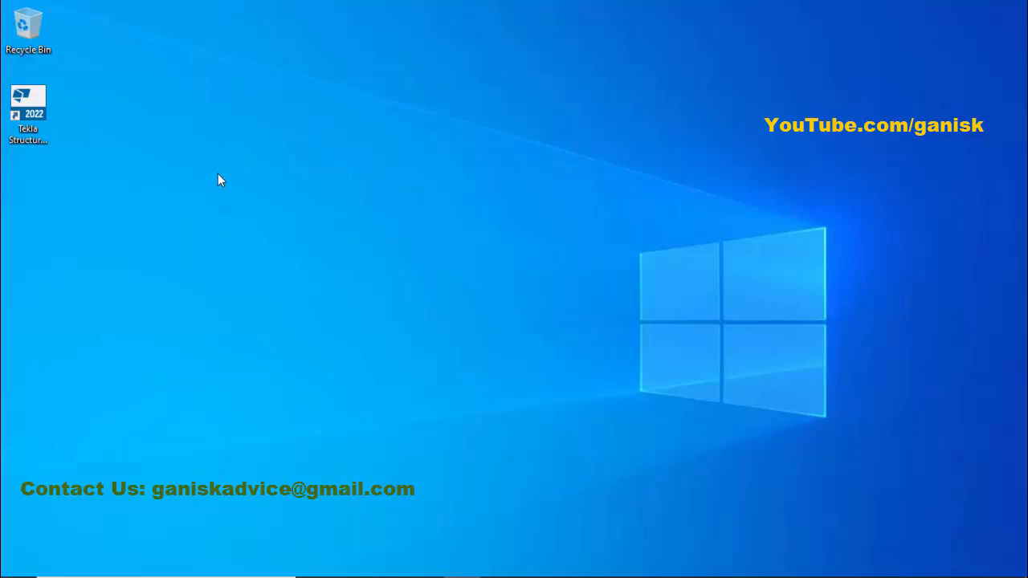
{"action": "mouse_move", "coordinate": [222, 178]}
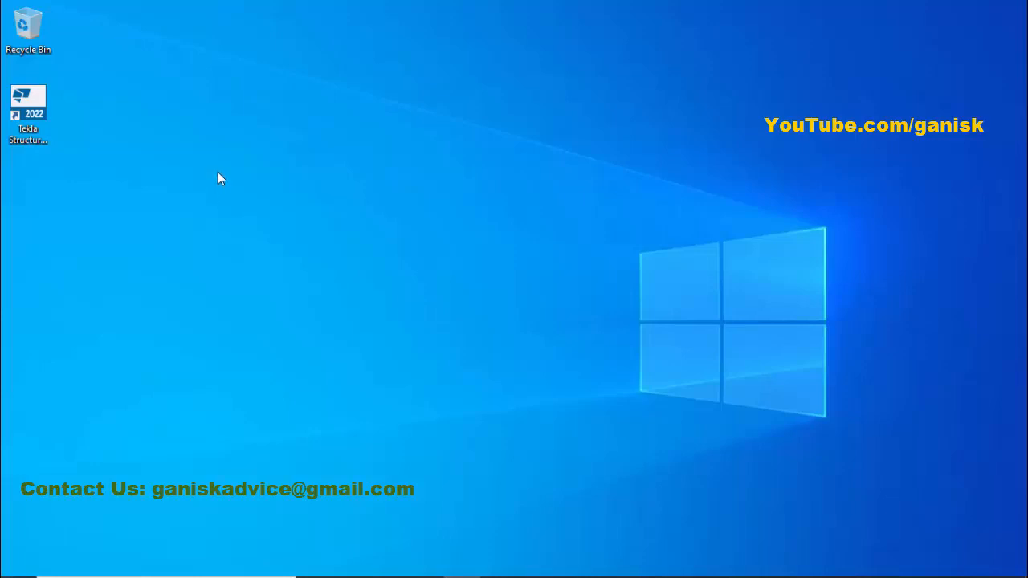
Launch the Tekla Structures 2022 desktop shortcut, bringing up the Trimble Identity sign-in page
{"action": "left_click", "coordinate": [29, 99]}
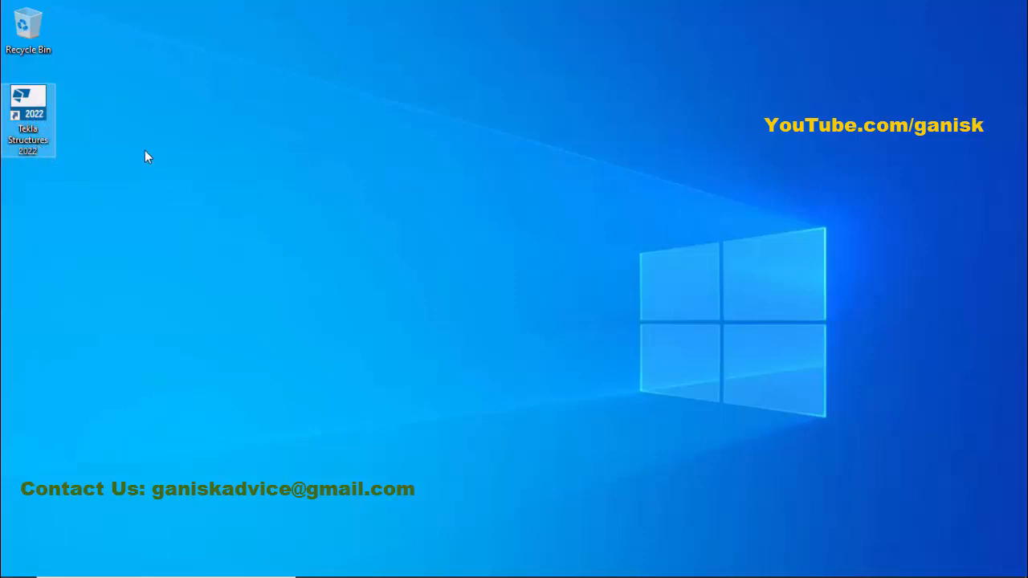
{"action": "mouse_move", "coordinate": [167, 140]}
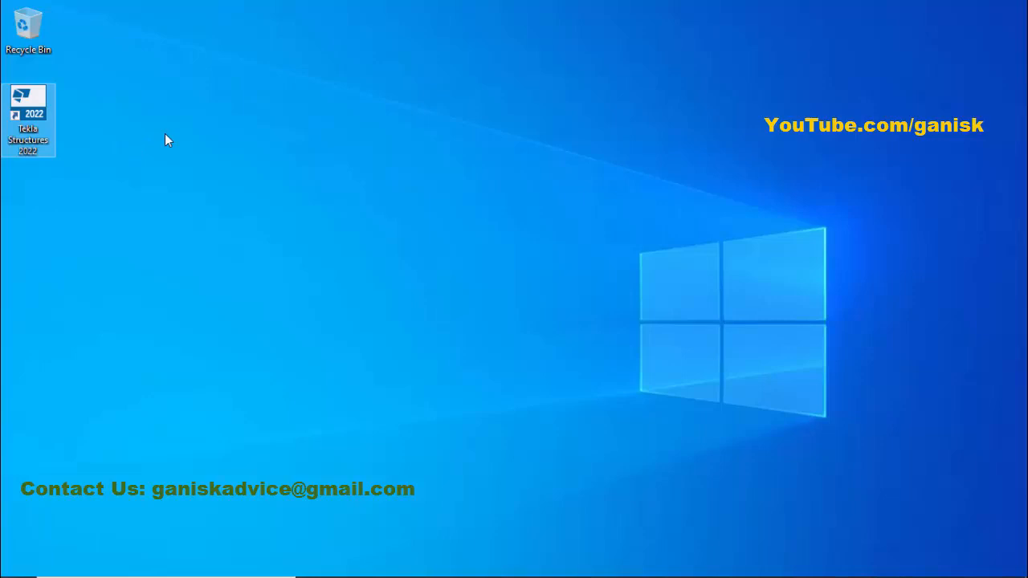
{"action": "mouse_move", "coordinate": [170, 140]}
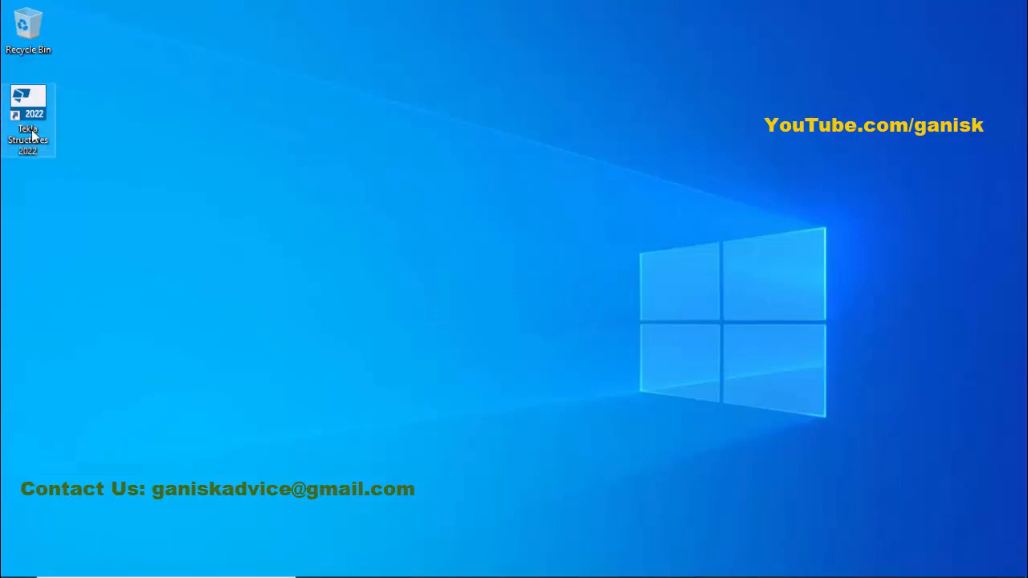
{"action": "left_click", "coordinate": [112, 133]}
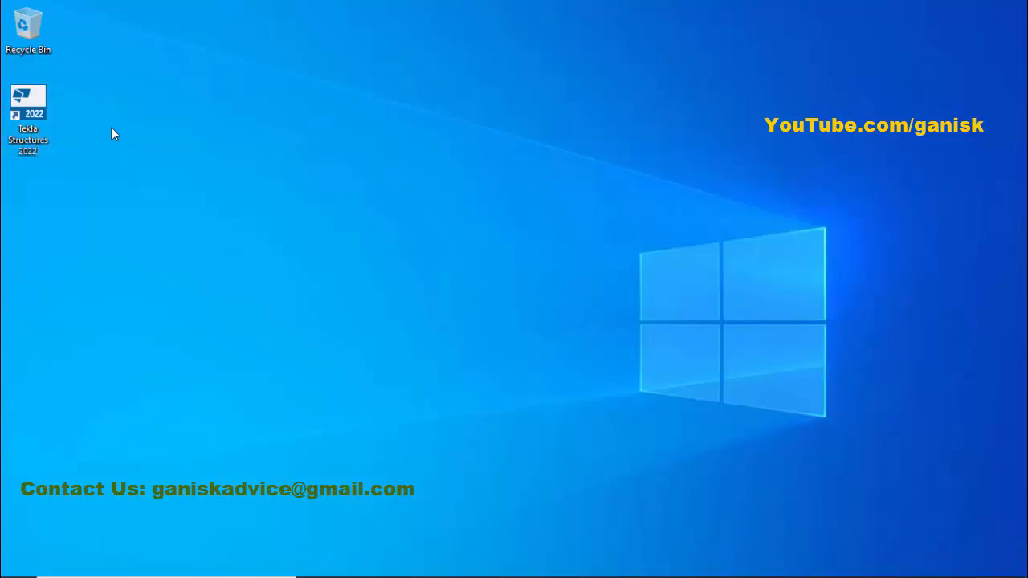
{"action": "right_click", "coordinate": [29, 104]}
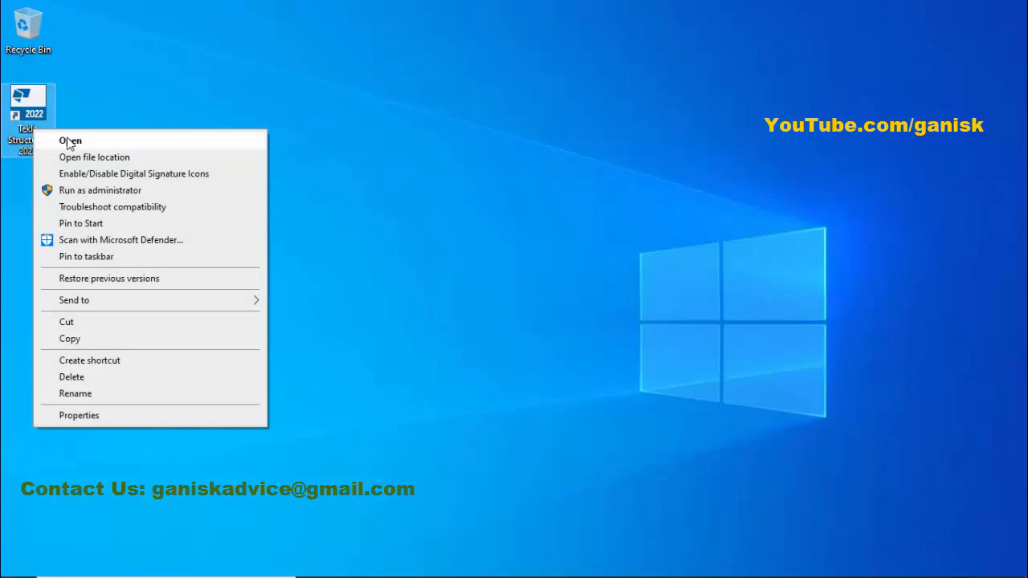
{"action": "left_click", "coordinate": [69, 141]}
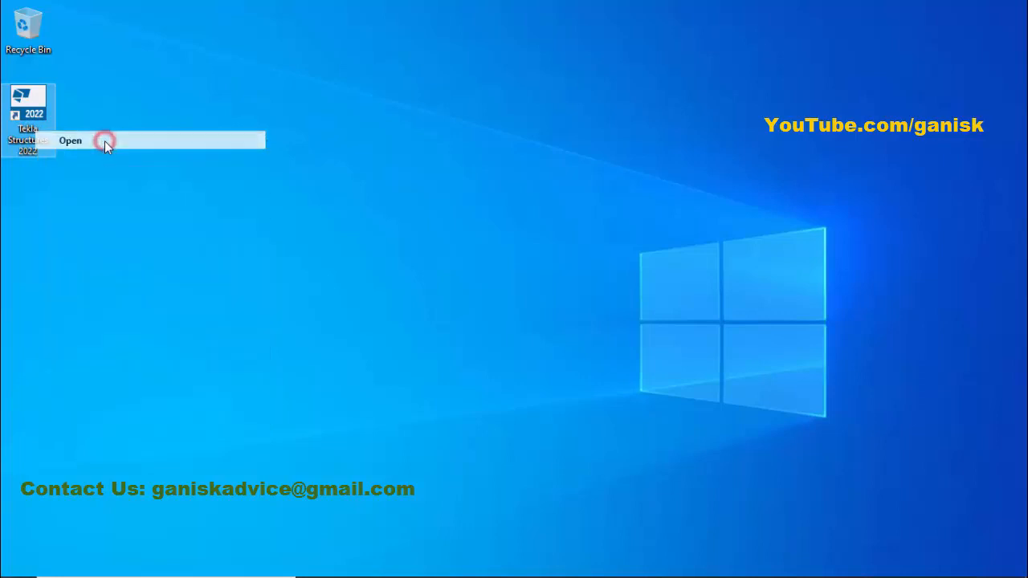
{"action": "left_click", "coordinate": [101, 141]}
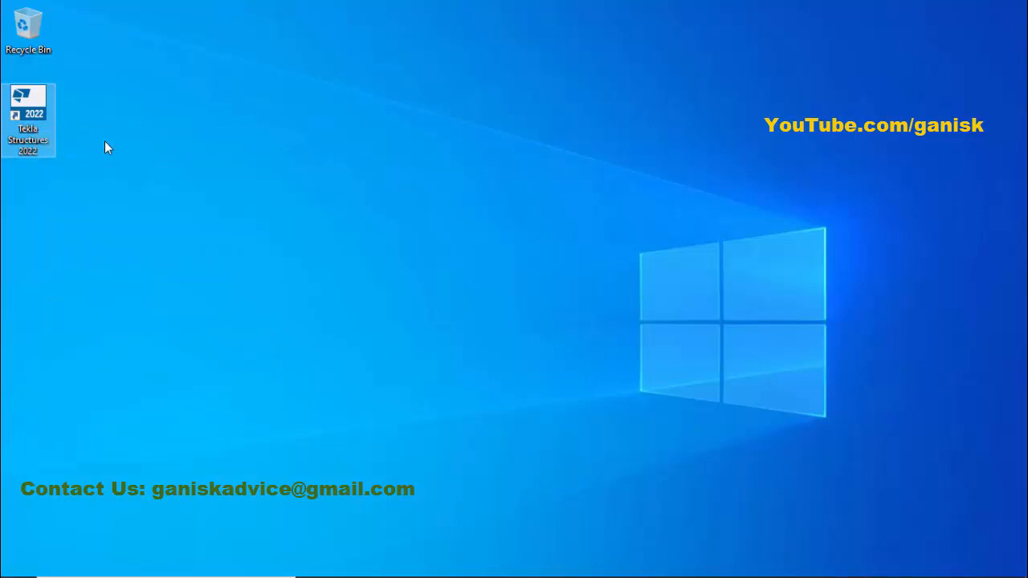
{"action": "double_click", "coordinate": [29, 104]}
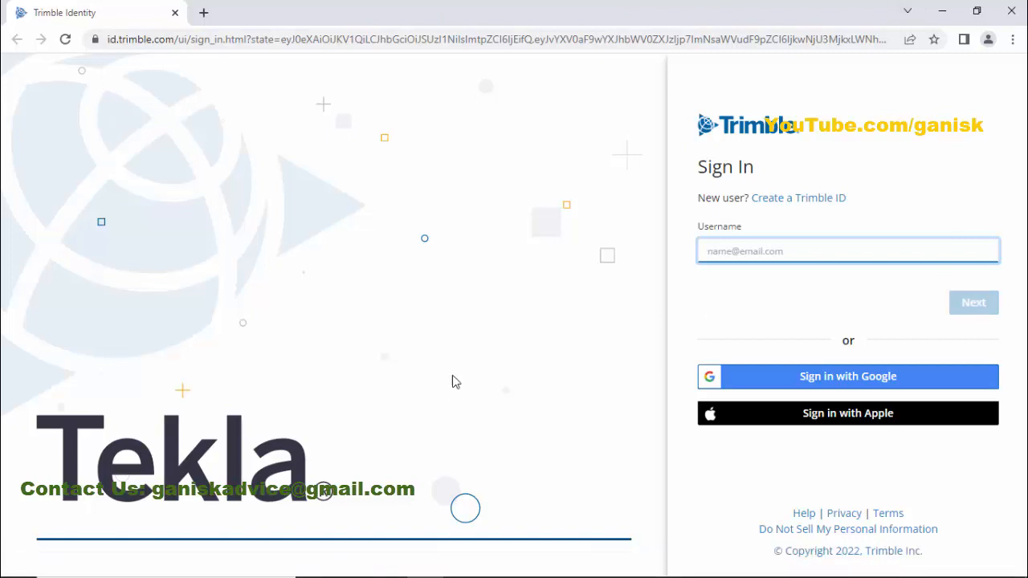
{"action": "mouse_move", "coordinate": [798, 358]}
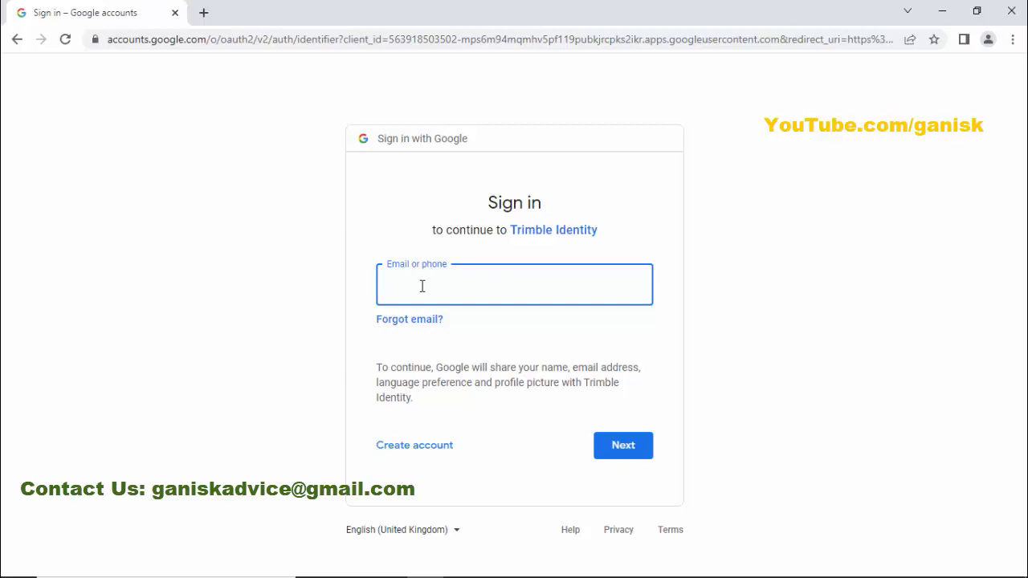
Enter the account email 'demomail998' and continue to the password page
{"action": "left_click", "coordinate": [514, 284]}
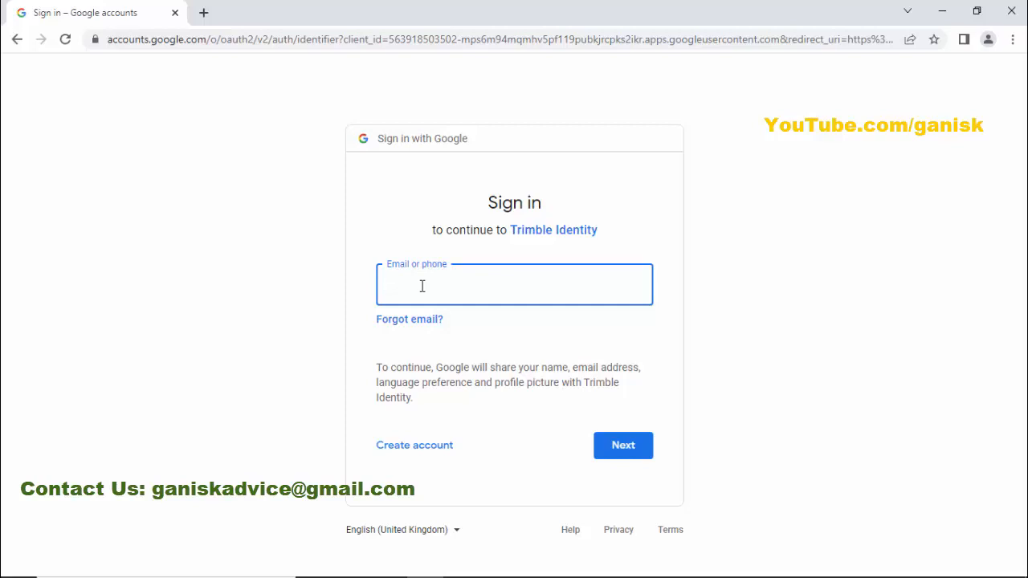
{"action": "left_click", "coordinate": [422, 286]}
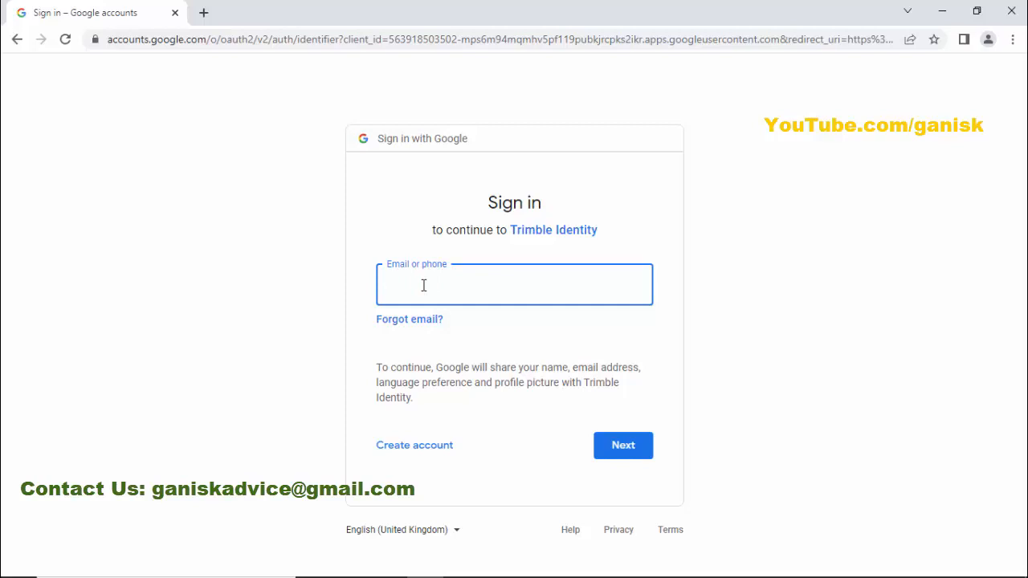
{"action": "type", "text": "demo."}
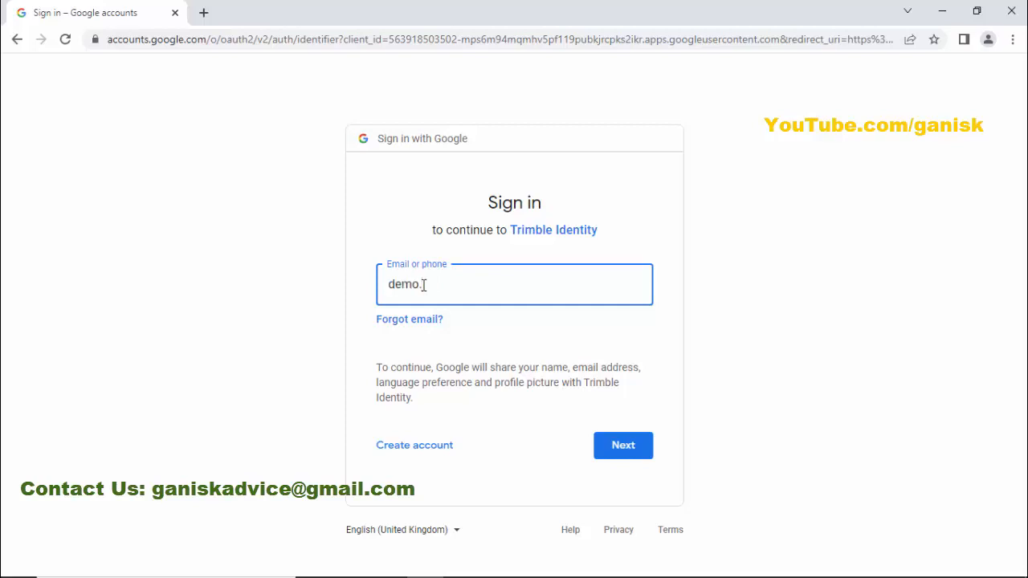
{"action": "type", "text": "mail998"}
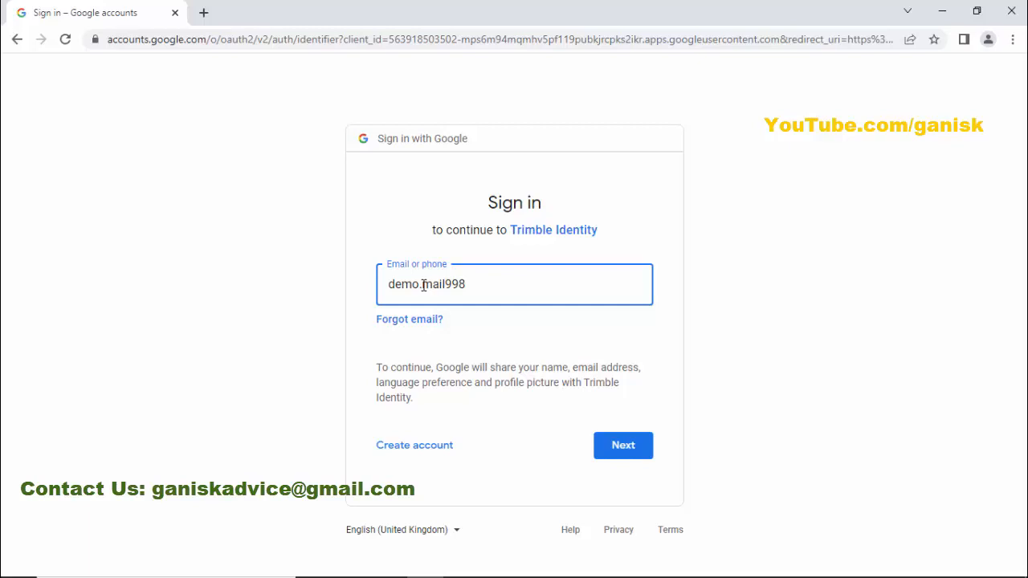
{"action": "left_click", "coordinate": [623, 446]}
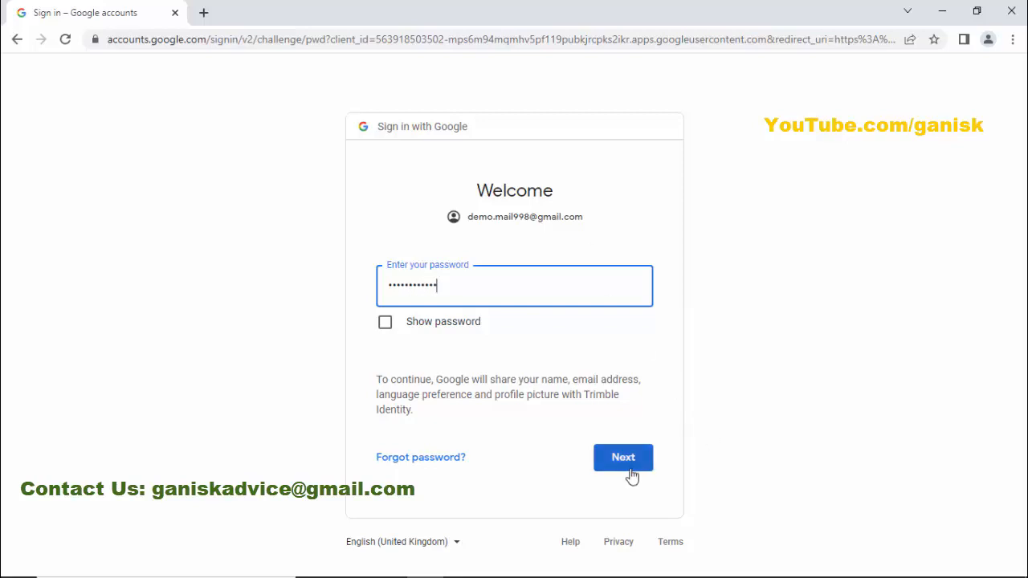
Submit the password so Trimble Identity reports the user as signed in
{"action": "left_click", "coordinate": [623, 456]}
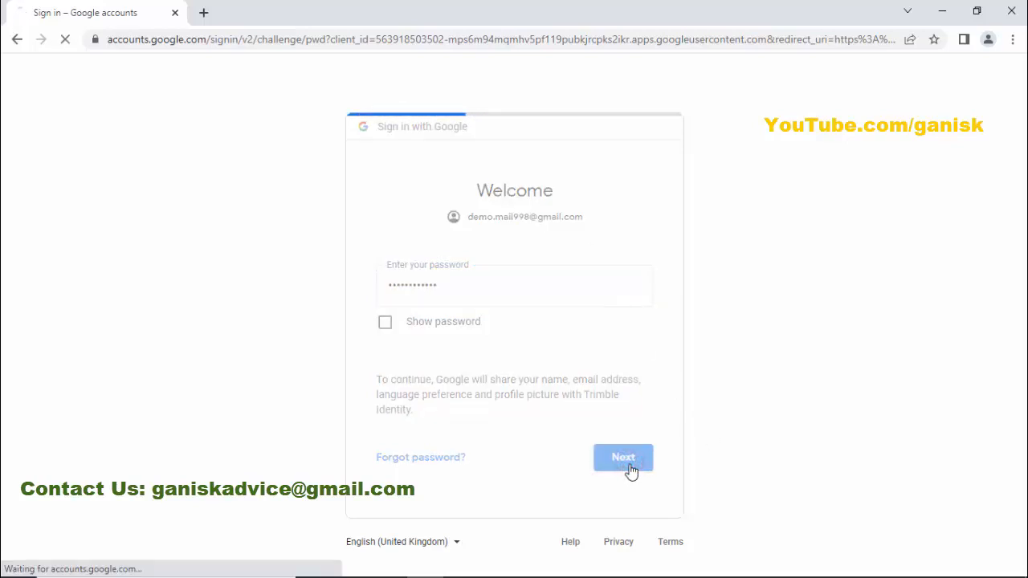
{"action": "left_click", "coordinate": [623, 456]}
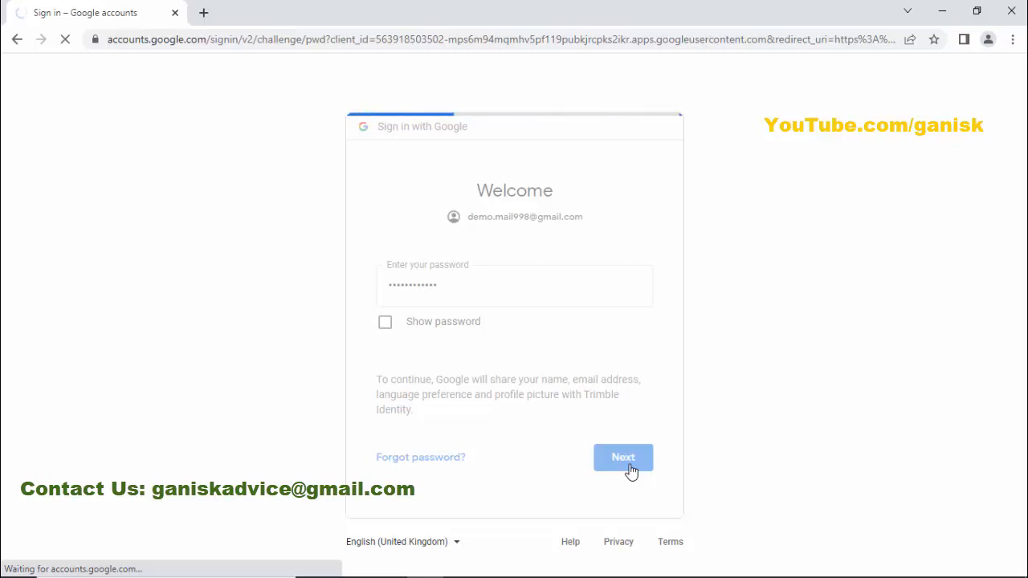
{"action": "left_click", "coordinate": [623, 456]}
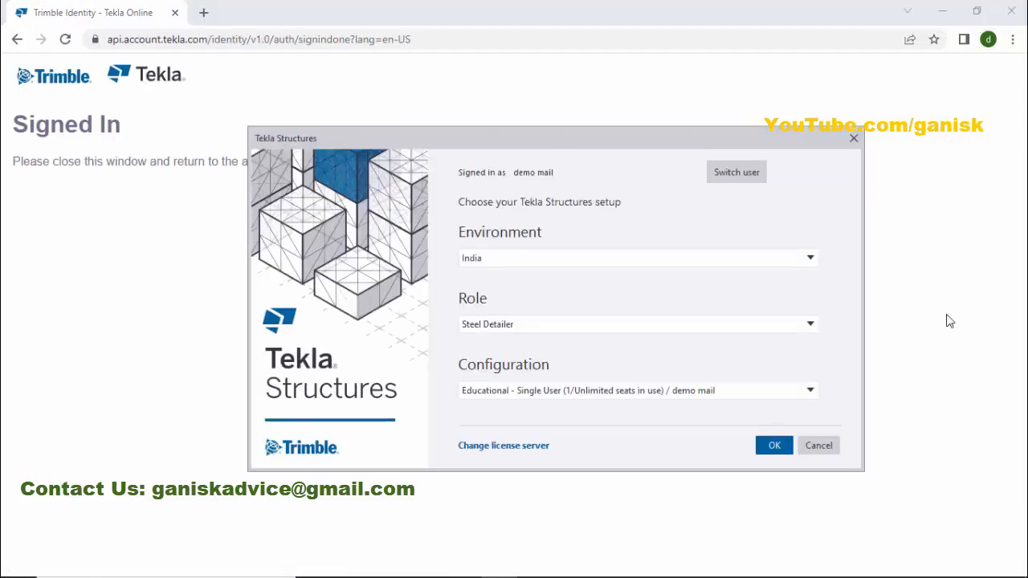
{"action": "mouse_move", "coordinate": [534, 260]}
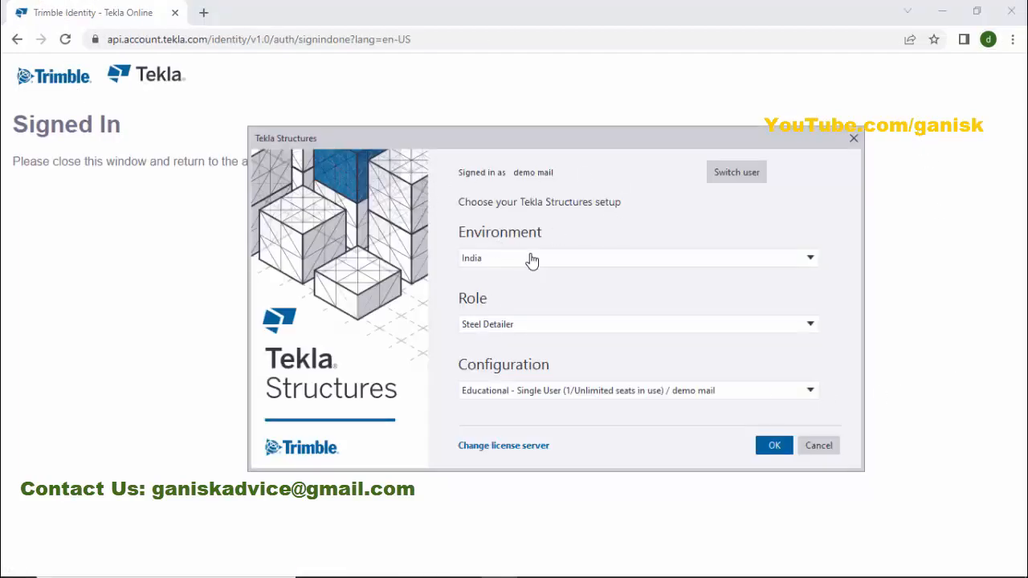
{"action": "mouse_move", "coordinate": [562, 149]}
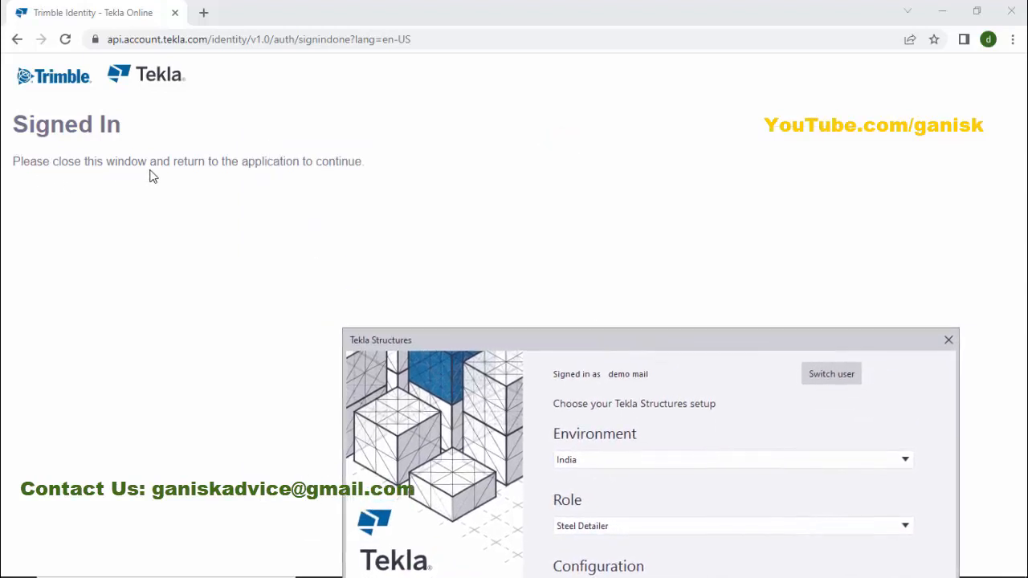
{"action": "mouse_move", "coordinate": [309, 166]}
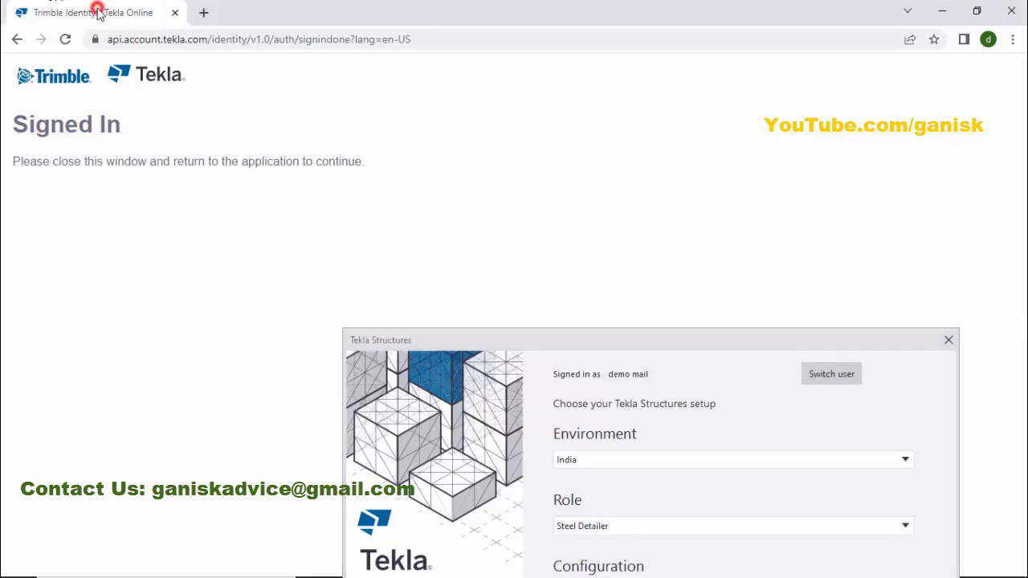
Close the browser's 'Signed In' page to return to the Tekla Structures setup dialog
{"action": "left_click", "coordinate": [175, 13]}
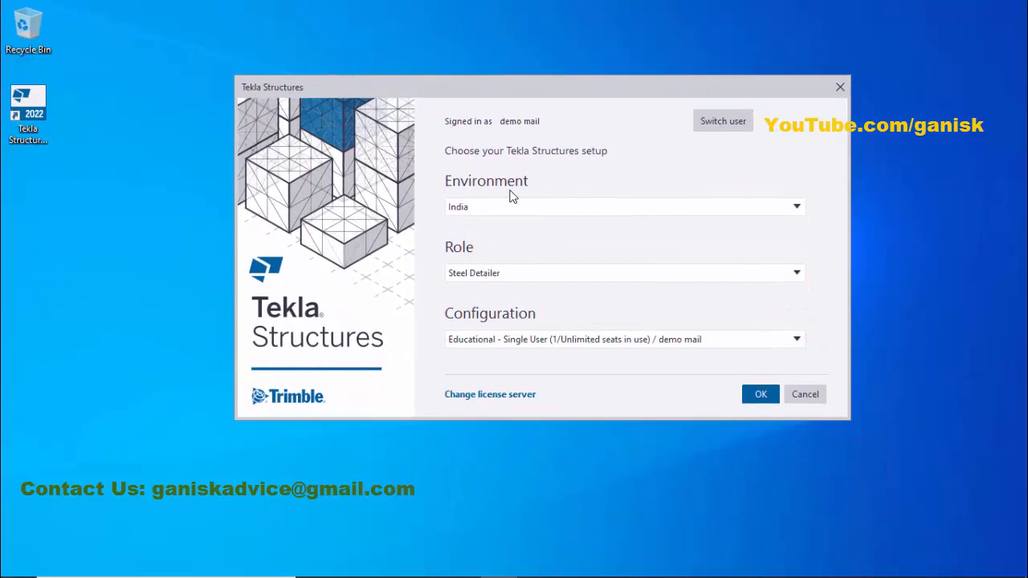
{"action": "mouse_move", "coordinate": [586, 161]}
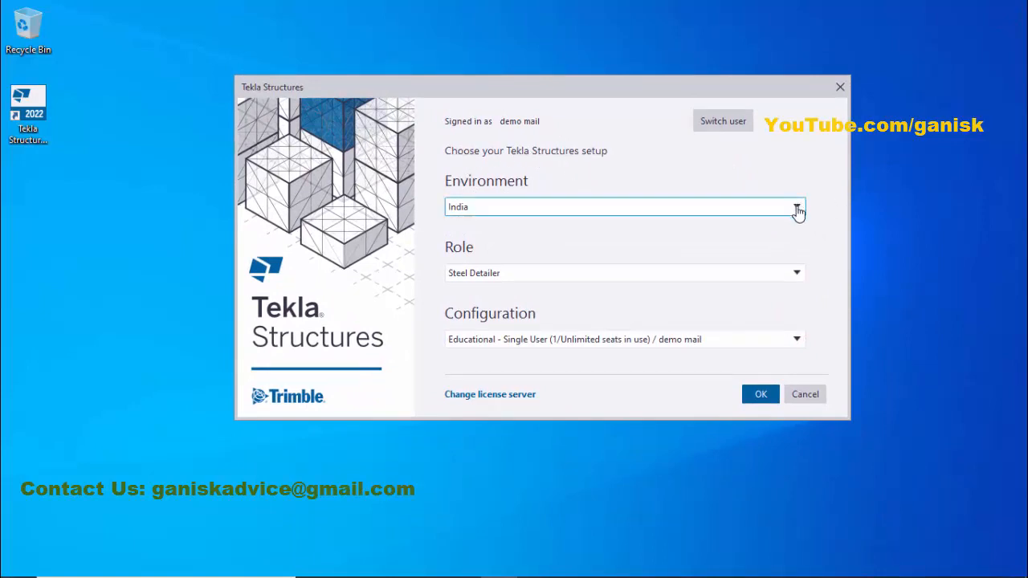
{"action": "left_click", "coordinate": [797, 211]}
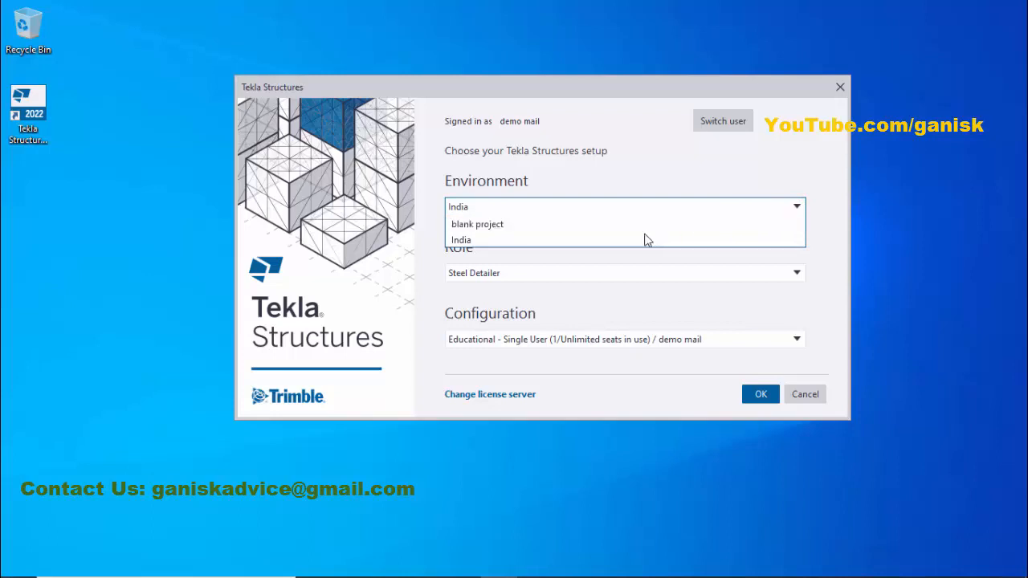
{"action": "mouse_move", "coordinate": [512, 232]}
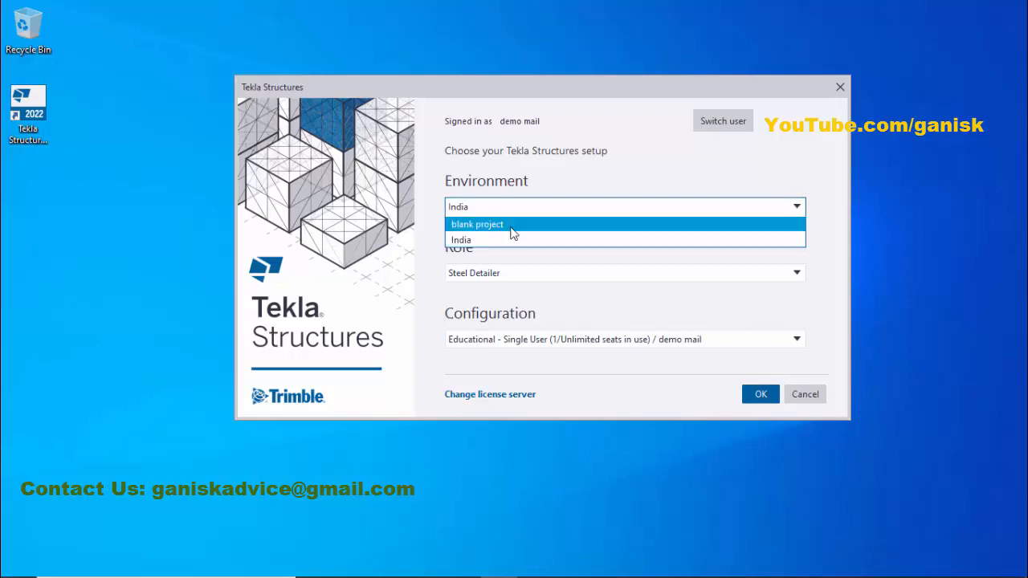
{"action": "left_click", "coordinate": [461, 240]}
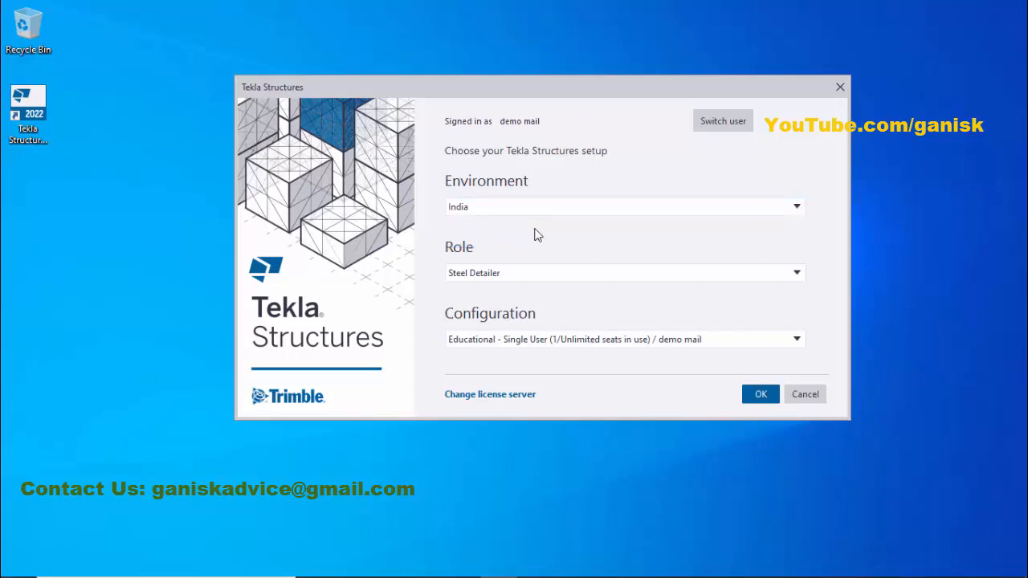
{"action": "left_click", "coordinate": [797, 215]}
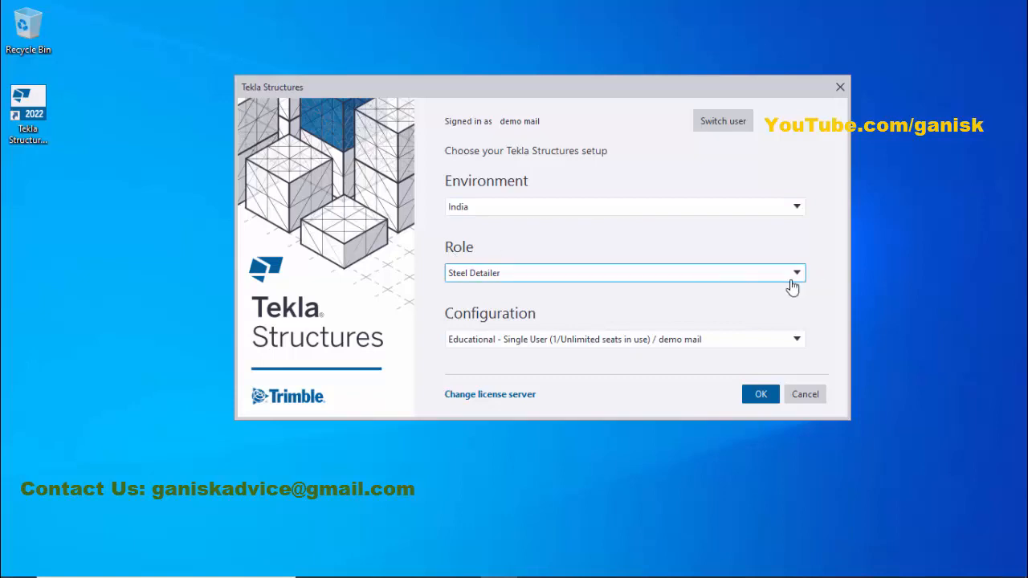
Choose the Steel Detailer role and confirm the India / Educational - Single User setup
{"action": "left_click", "coordinate": [795, 273]}
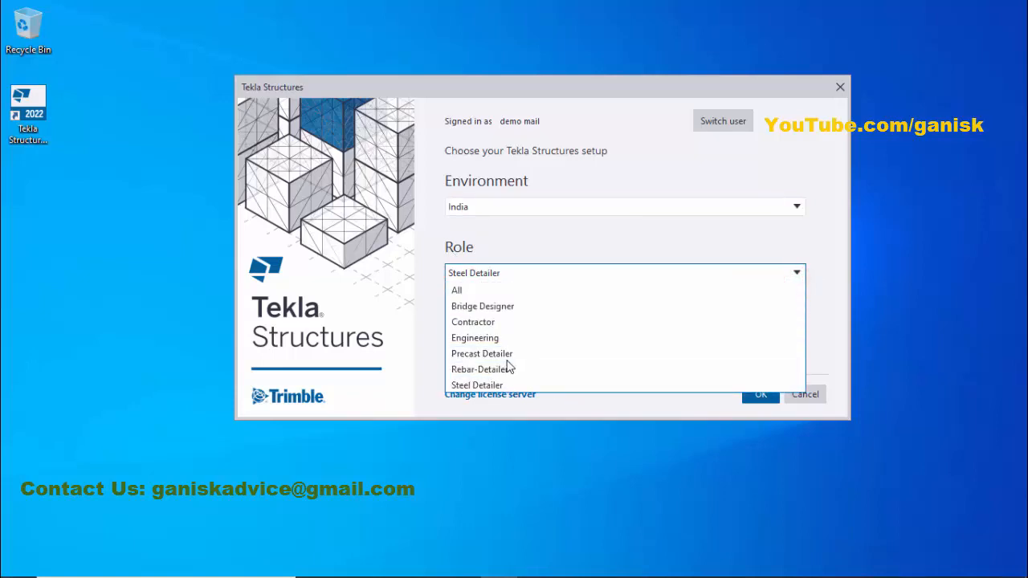
{"action": "mouse_move", "coordinate": [507, 305]}
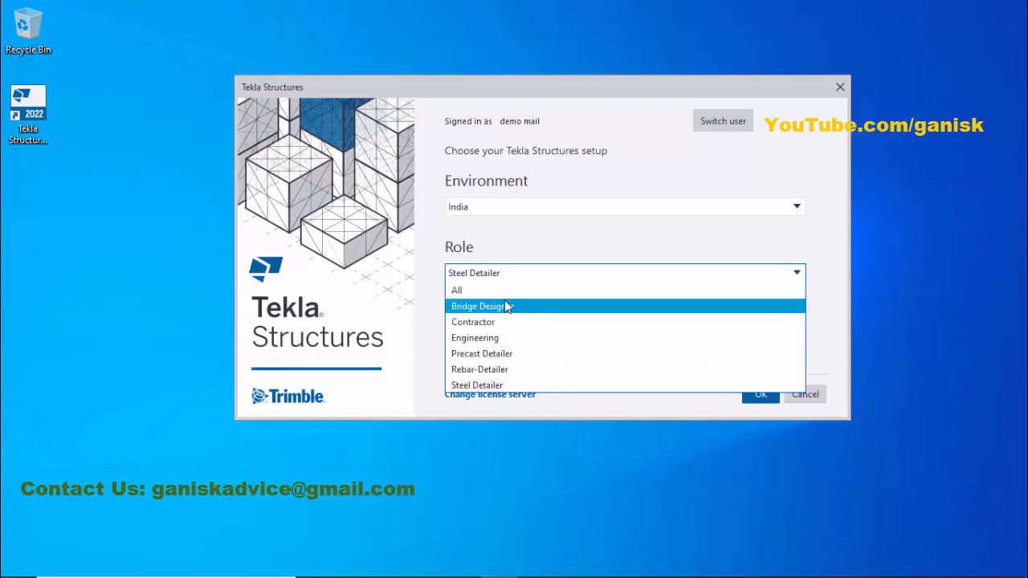
{"action": "mouse_move", "coordinate": [512, 370]}
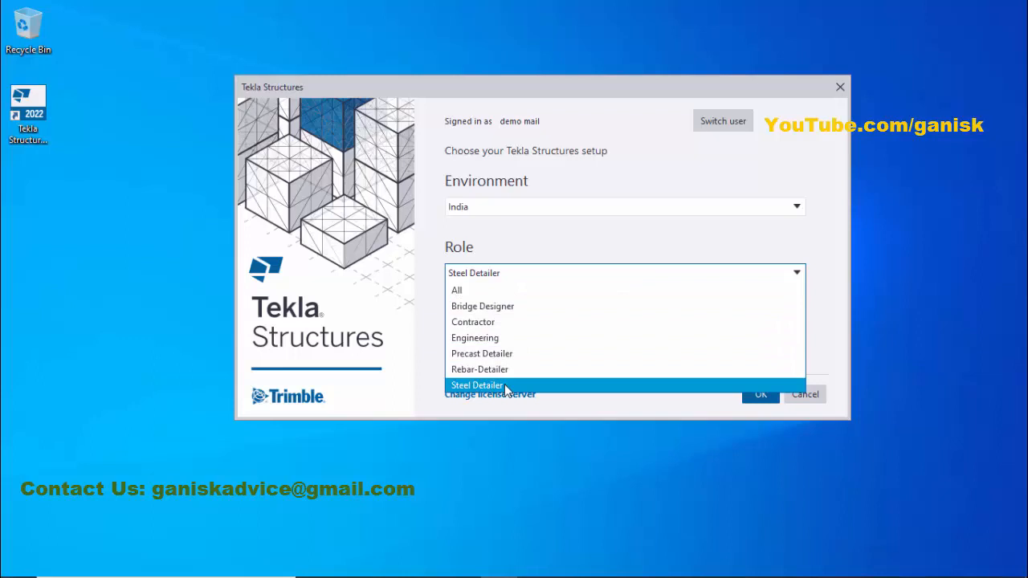
{"action": "left_click", "coordinate": [478, 385]}
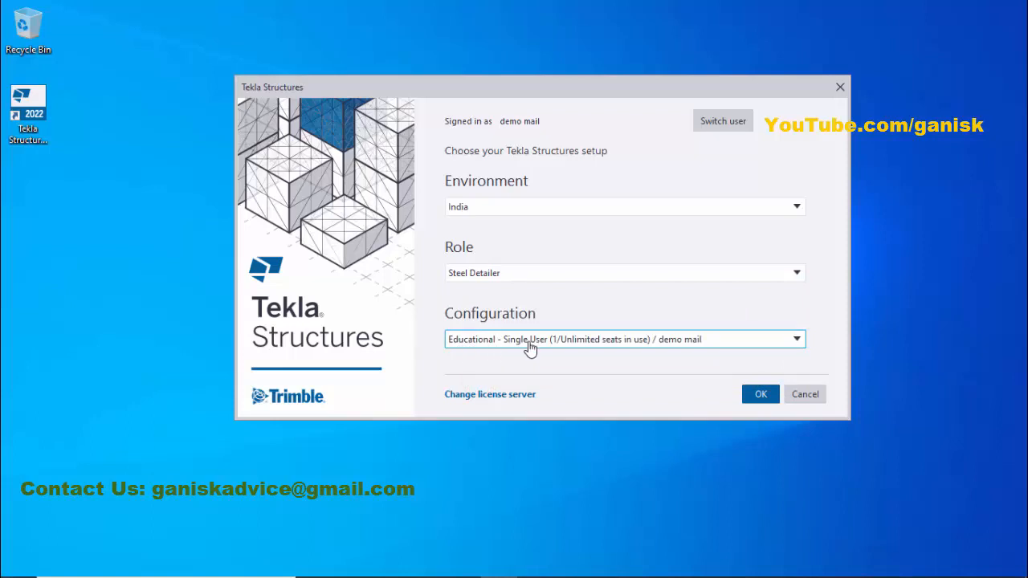
{"action": "mouse_move", "coordinate": [552, 355]}
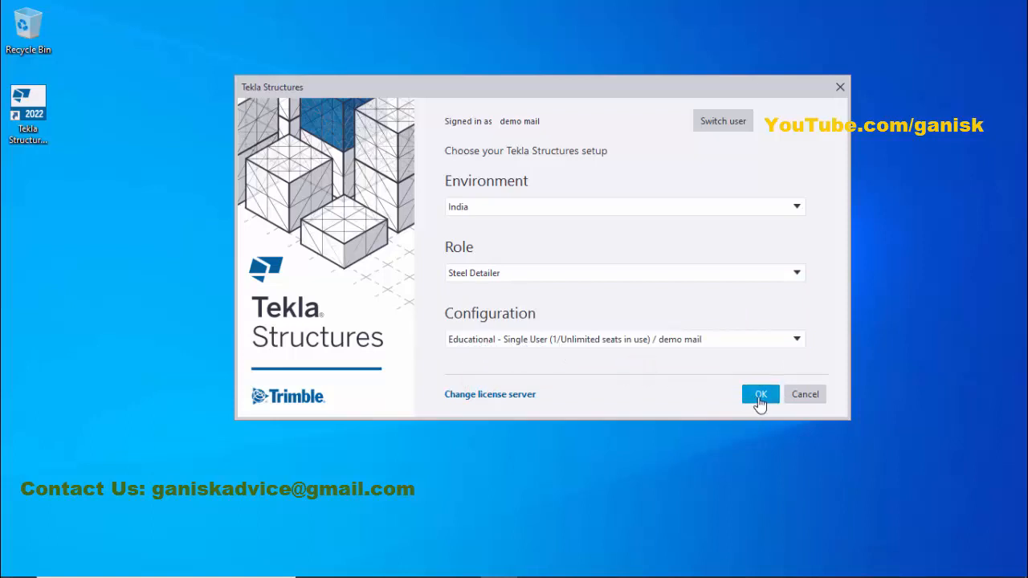
{"action": "left_click", "coordinate": [761, 395]}
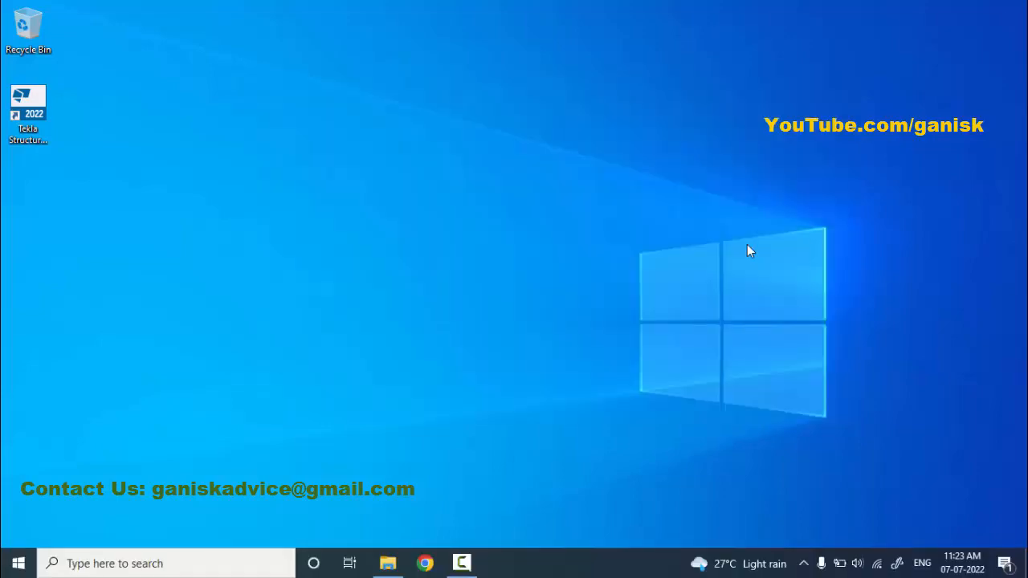
{"action": "double_click", "coordinate": [27, 98]}
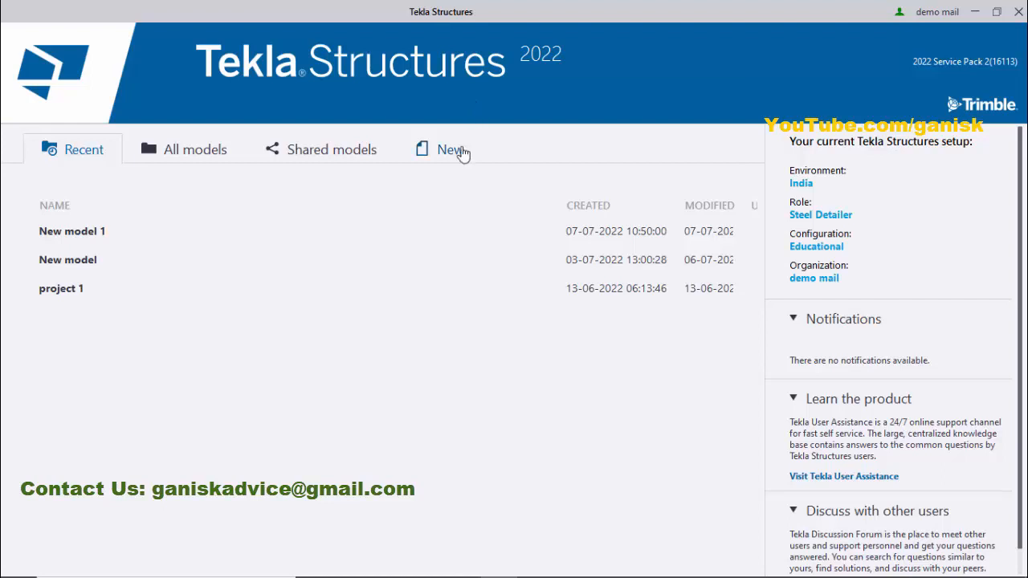
Start a new model and name it 'project 2', keeping Single-user and the Blank template
{"action": "left_click", "coordinate": [450, 148]}
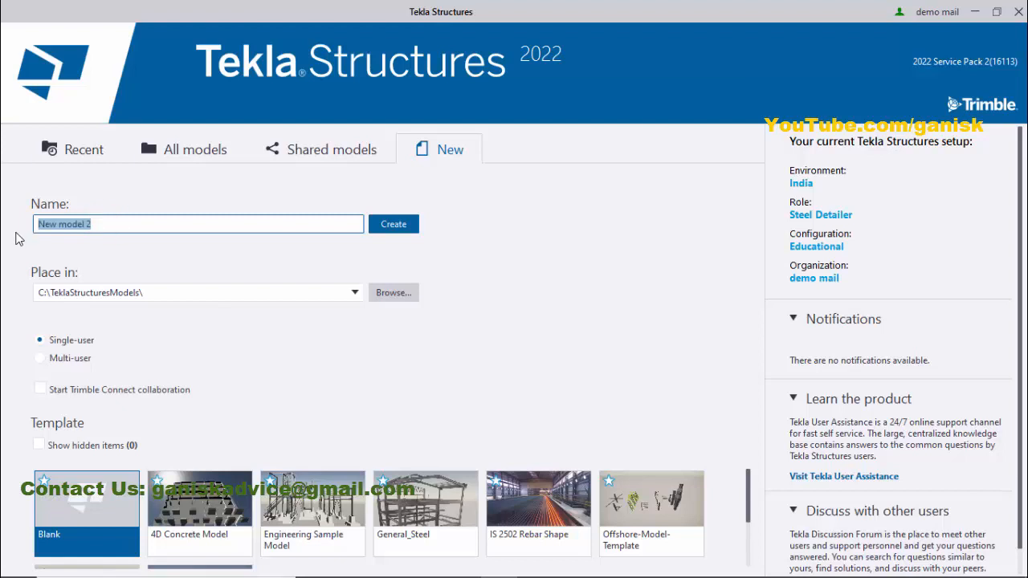
{"action": "type", "text": "project 1"}
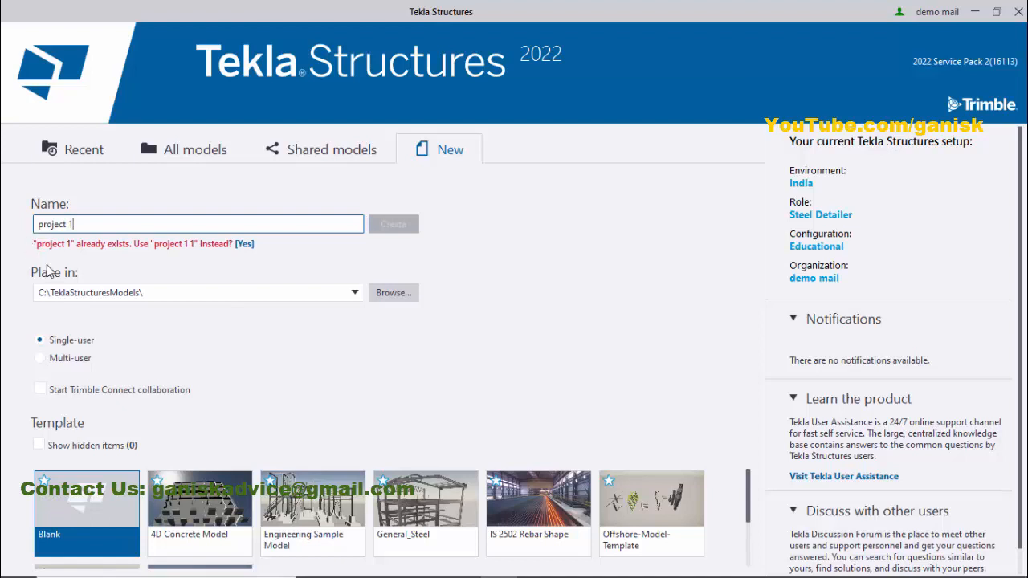
{"action": "mouse_move", "coordinate": [154, 251]}
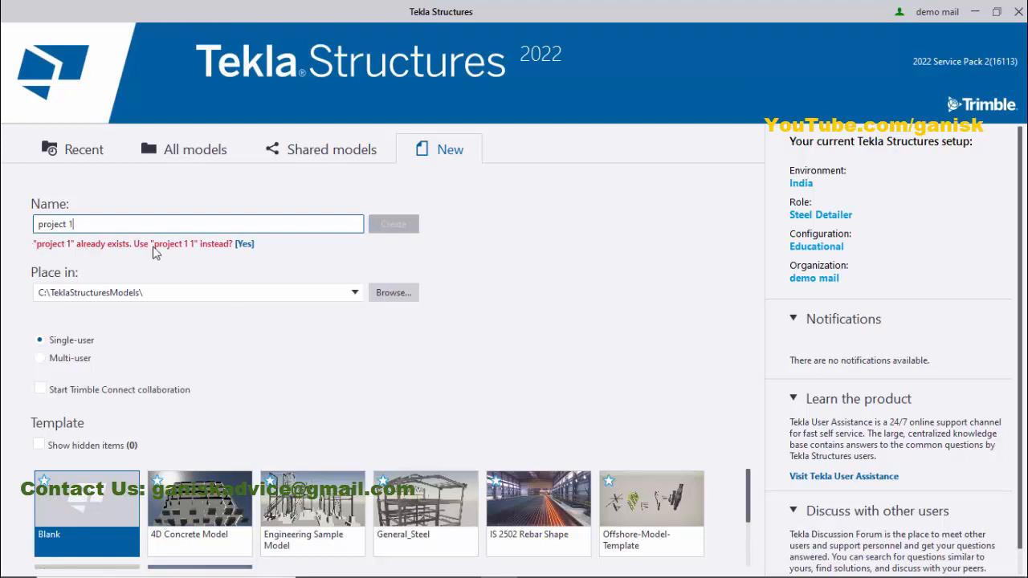
{"action": "left_click", "coordinate": [100, 224]}
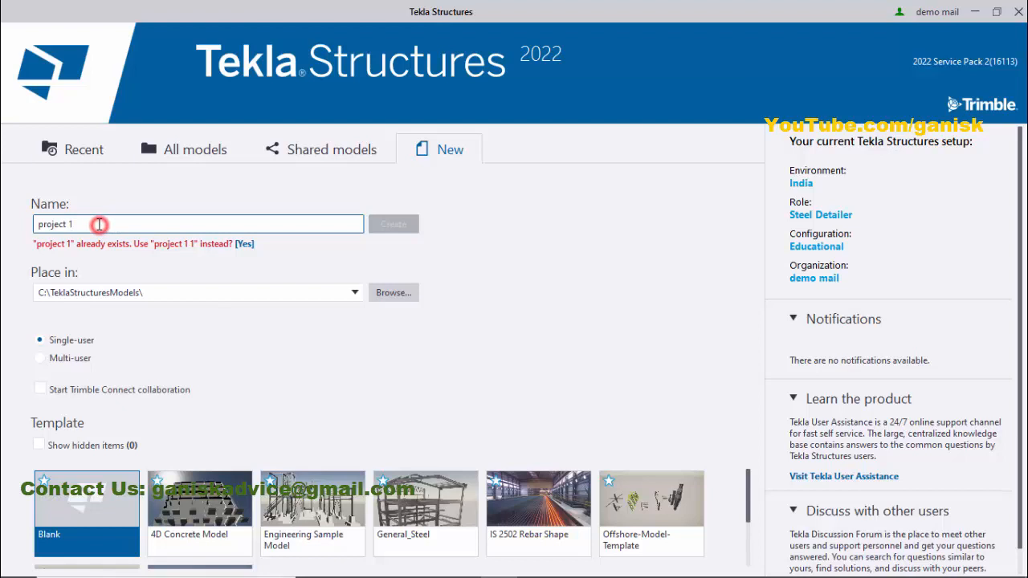
{"action": "type", "text": "project 2"}
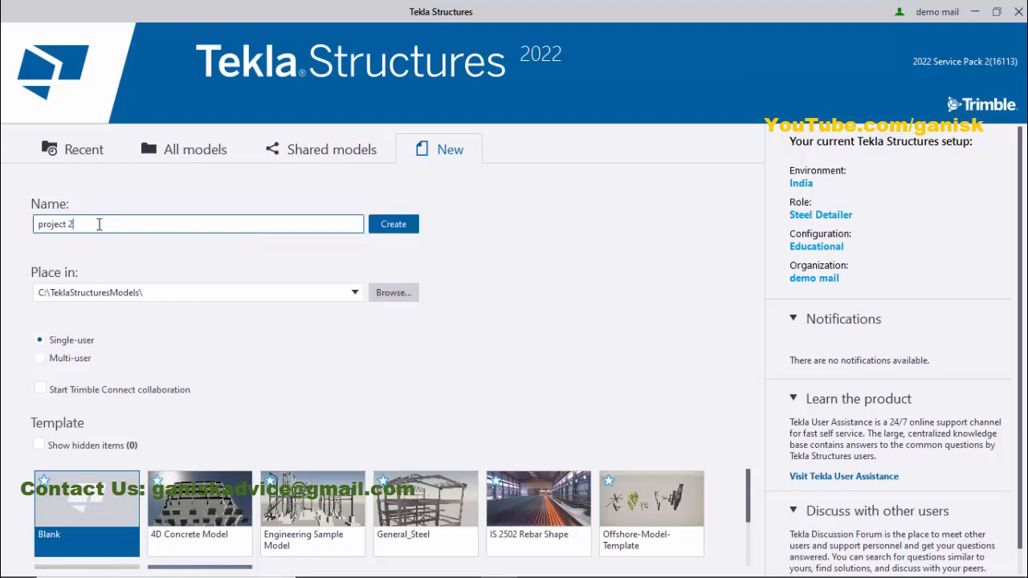
{"action": "mouse_move", "coordinate": [58, 286]}
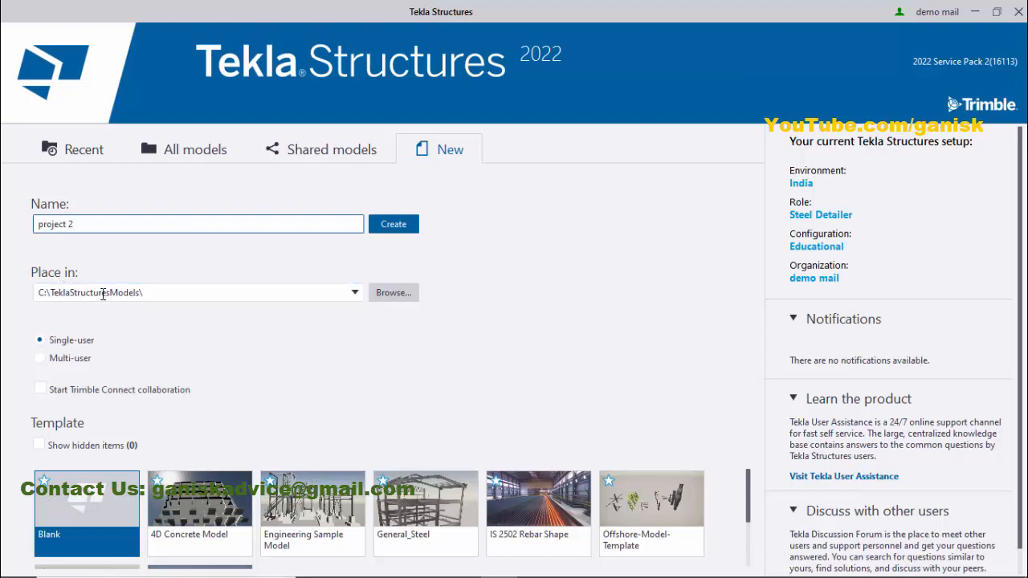
{"action": "mouse_move", "coordinate": [401, 302]}
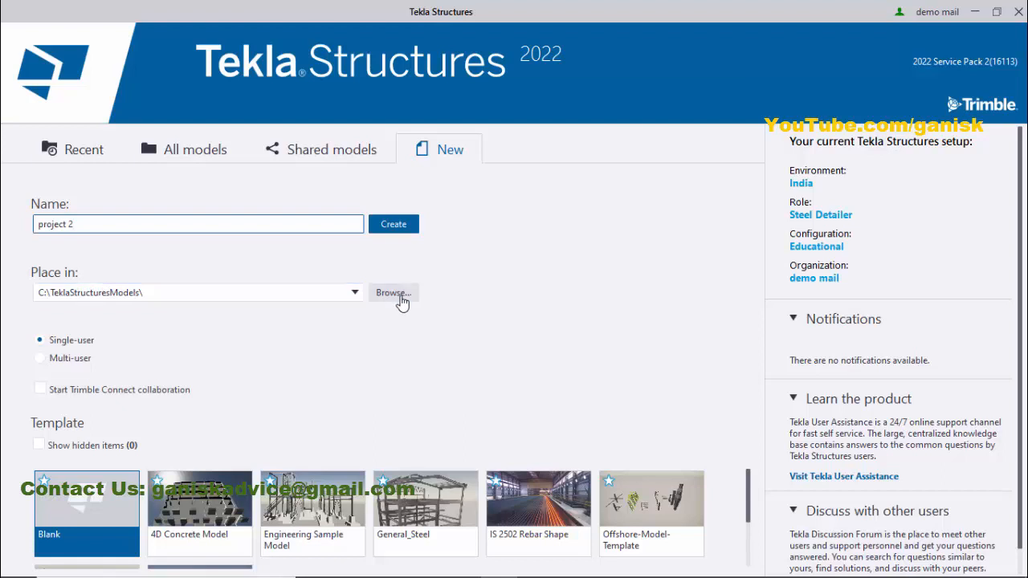
{"action": "left_click", "coordinate": [391, 292]}
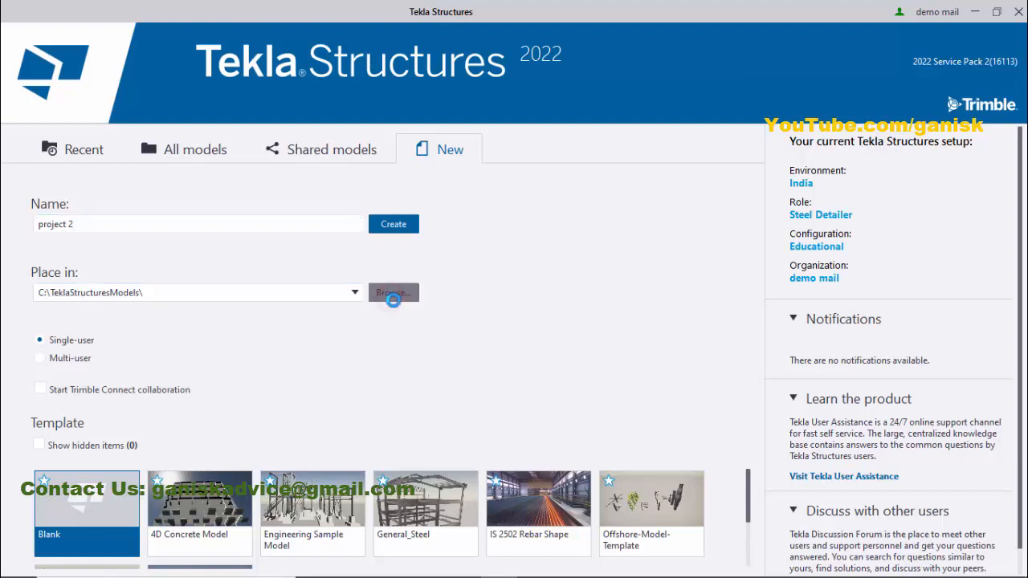
{"action": "left_click", "coordinate": [393, 292]}
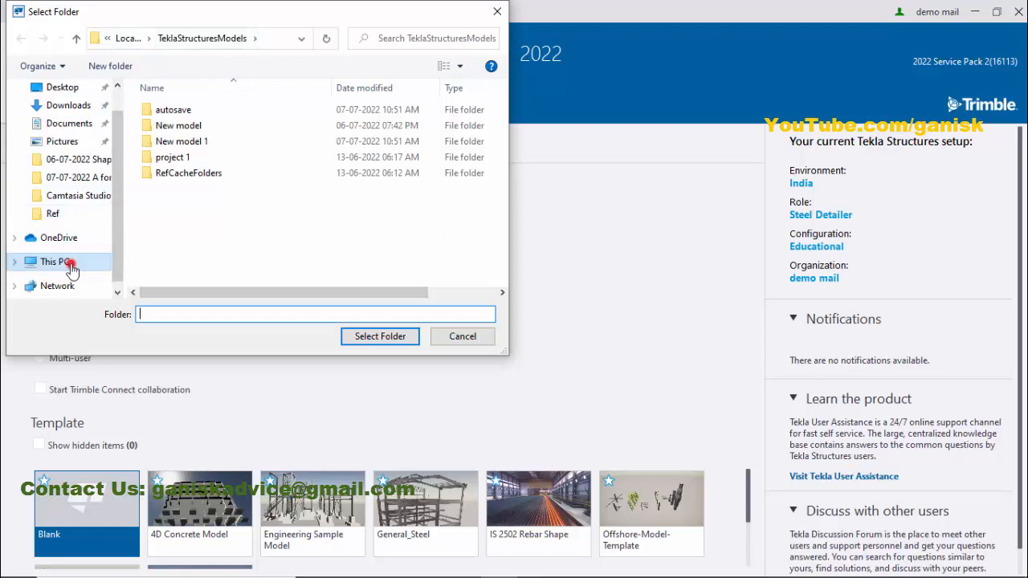
{"action": "left_click", "coordinate": [54, 260]}
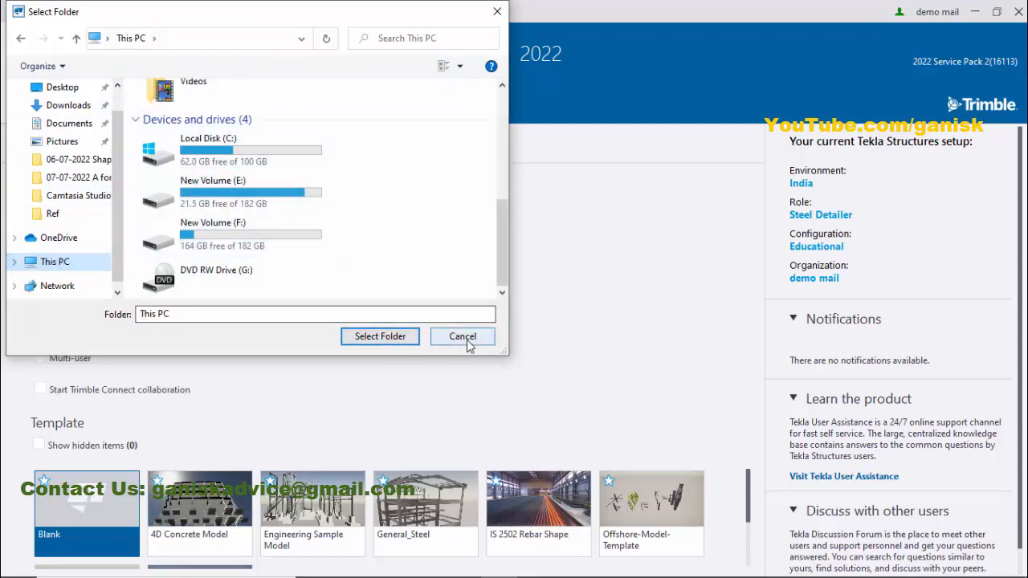
{"action": "left_click", "coordinate": [462, 336]}
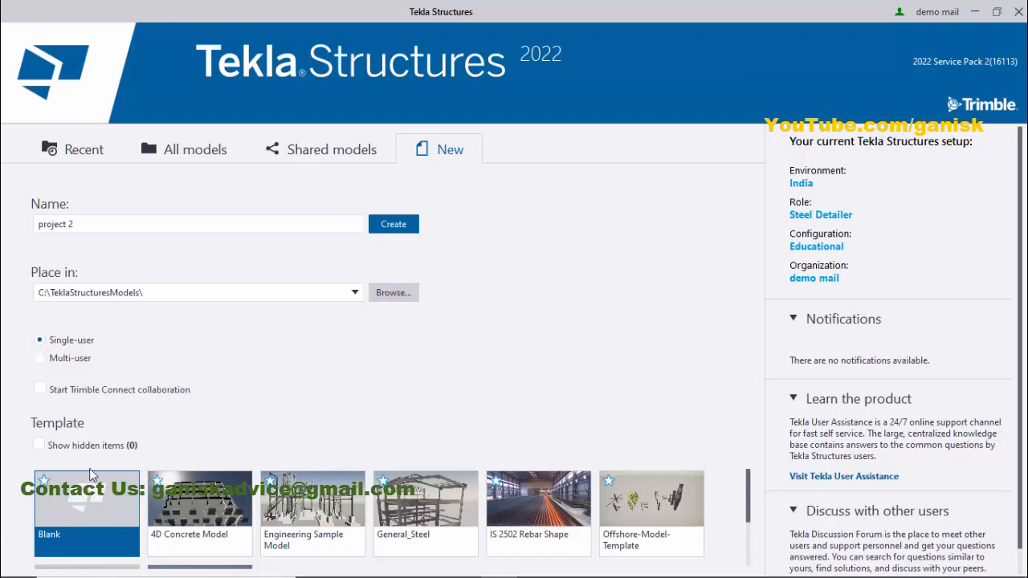
{"action": "mouse_move", "coordinate": [437, 247]}
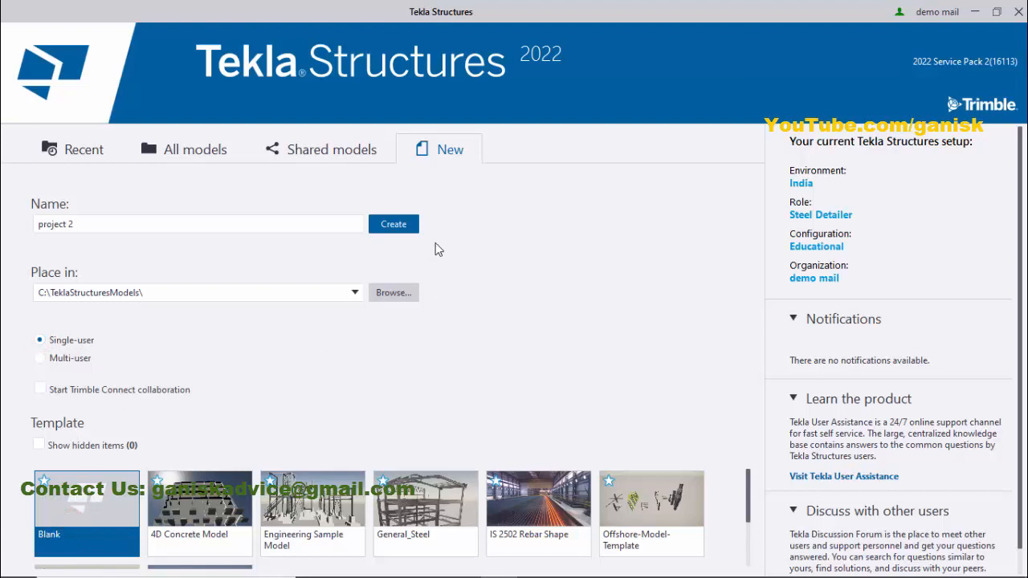
{"action": "mouse_move", "coordinate": [398, 231]}
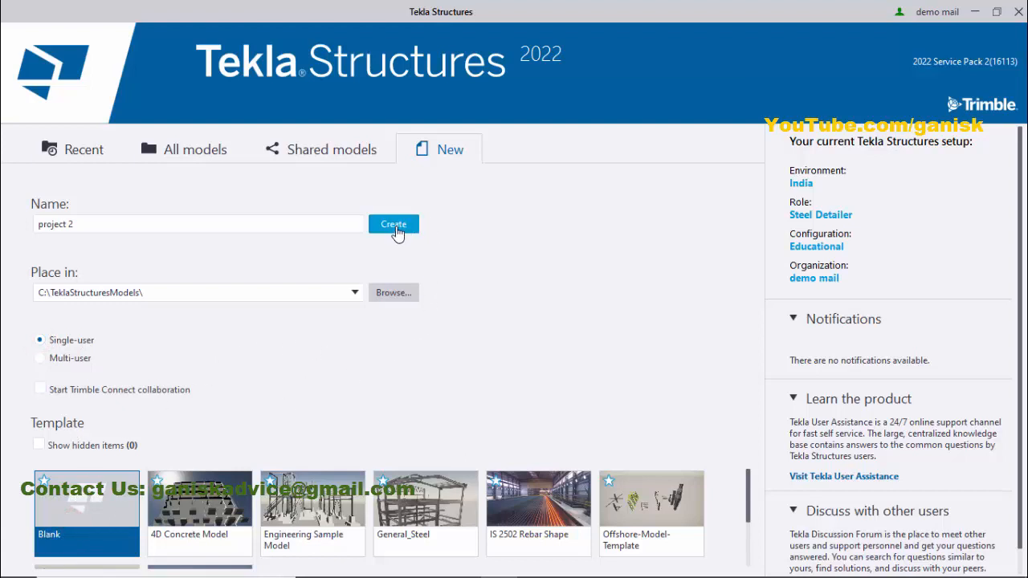
Create the 'project 2' model so it opens in its 3D view
{"action": "left_click", "coordinate": [394, 225]}
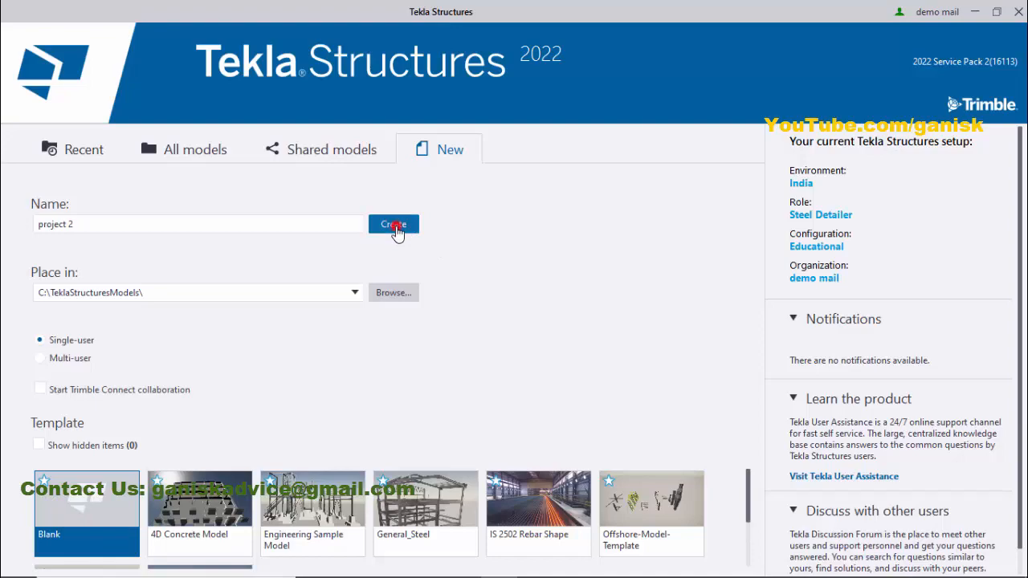
{"action": "left_click", "coordinate": [394, 225]}
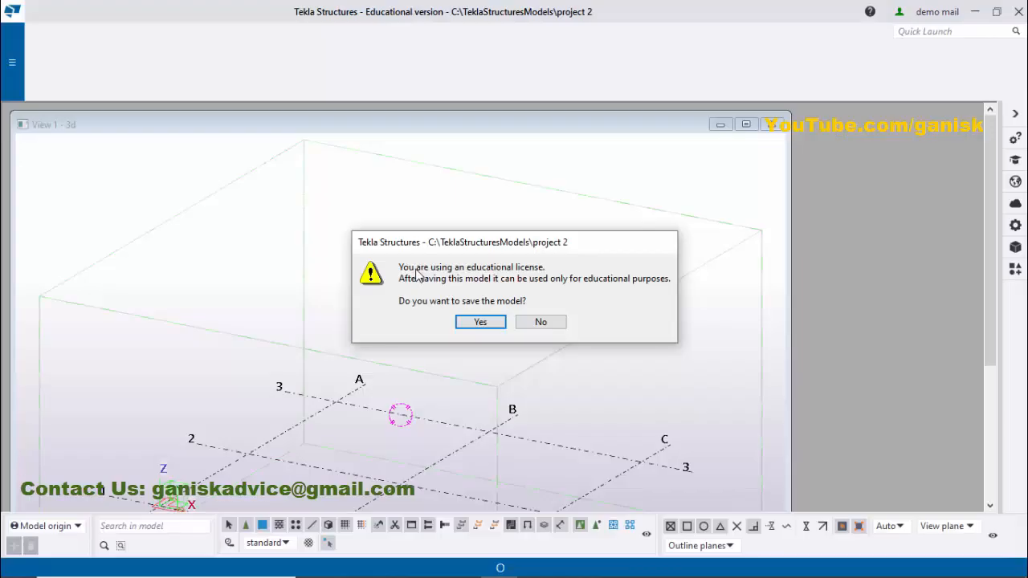
{"action": "mouse_move", "coordinate": [442, 302]}
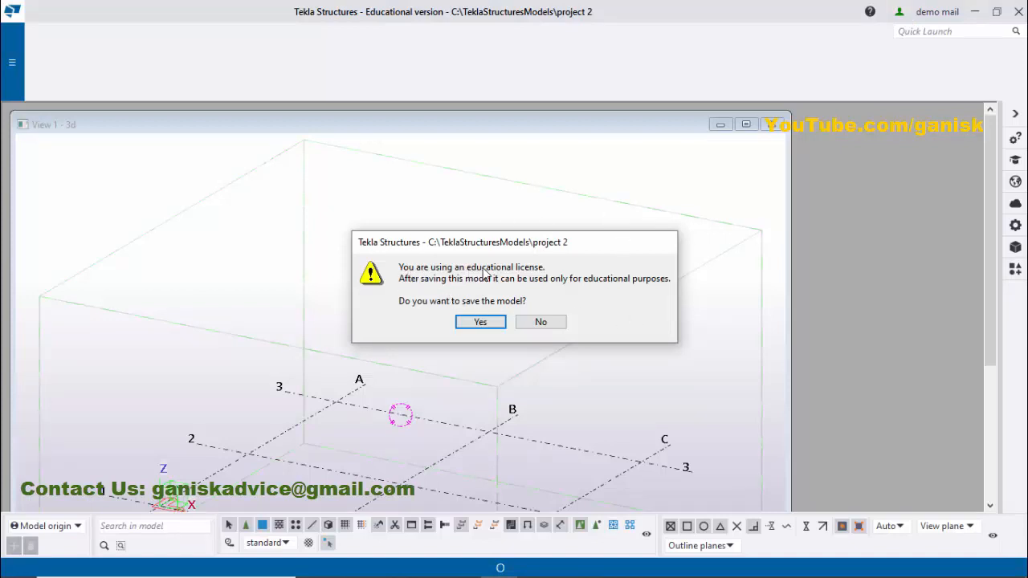
{"action": "mouse_move", "coordinate": [437, 295]}
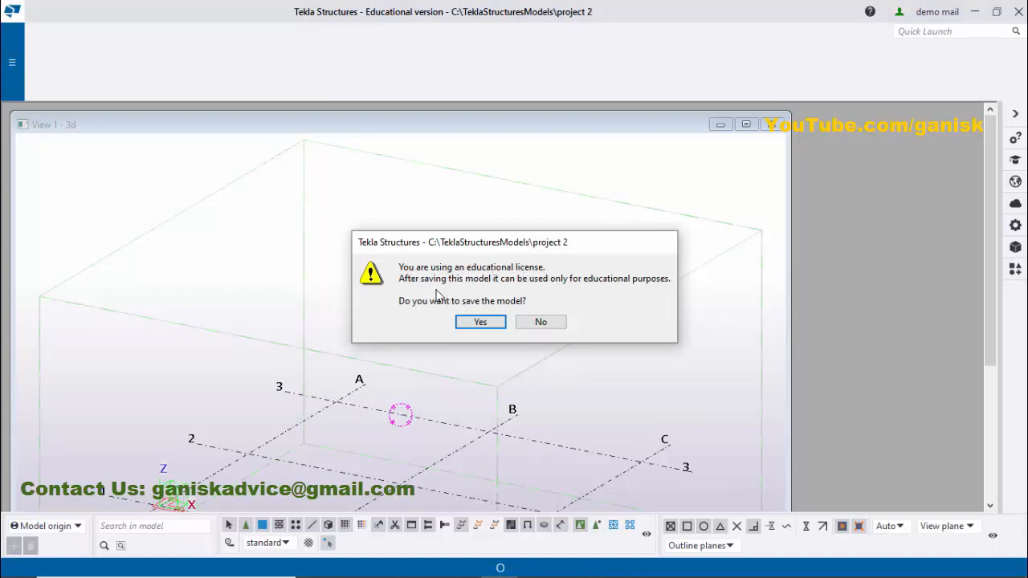
Answer Yes to the educational-license prompt to save the model
{"action": "left_click", "coordinate": [480, 321]}
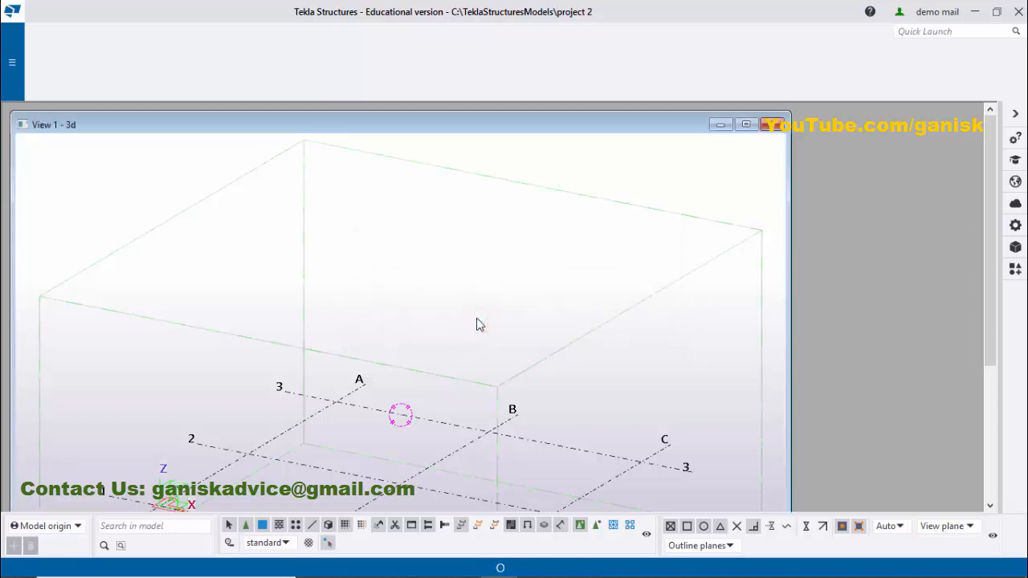
{"action": "mouse_move", "coordinate": [64, 68]}
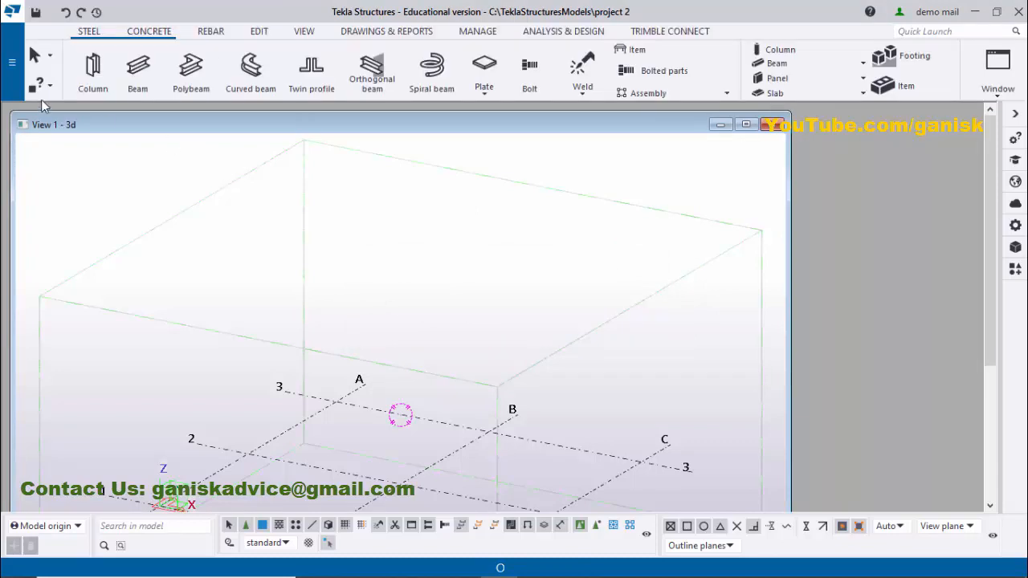
{"action": "mouse_move", "coordinate": [121, 77]}
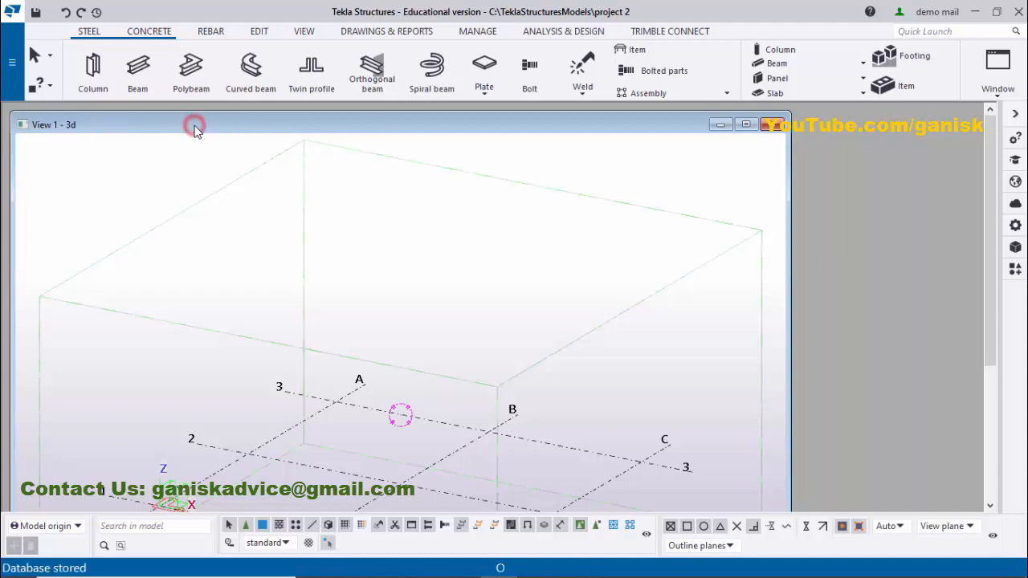
{"action": "mouse_move", "coordinate": [286, 125]}
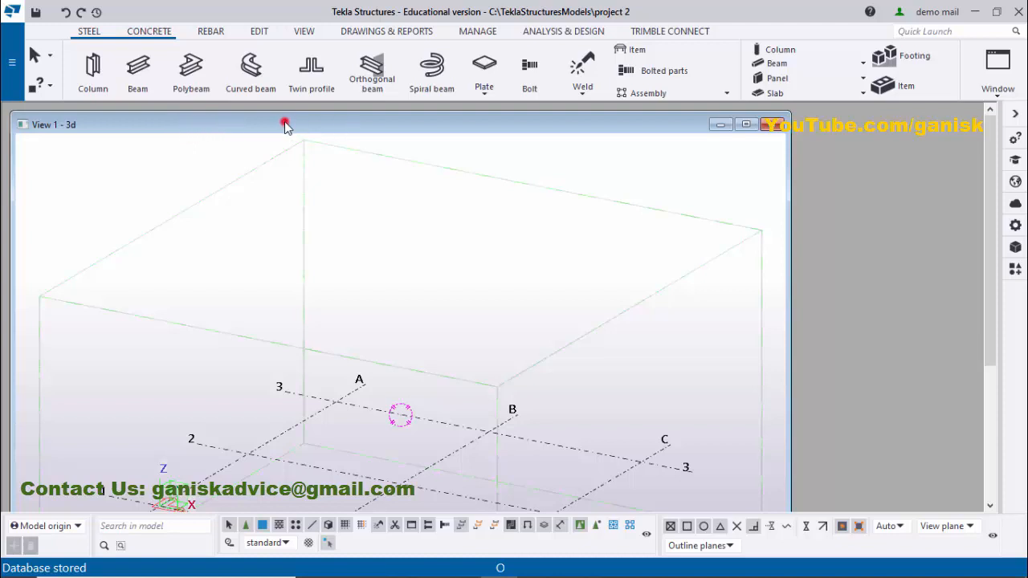
{"action": "mouse_move", "coordinate": [315, 128]}
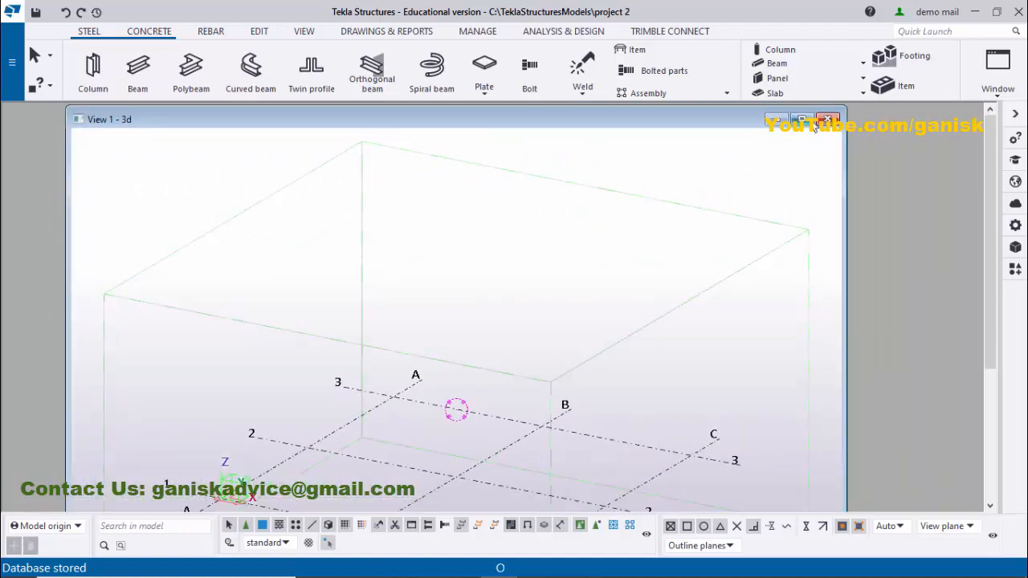
Maximize the 'View 1 - 3d' window so the grid fills the workspace
{"action": "left_click", "coordinate": [822, 119]}
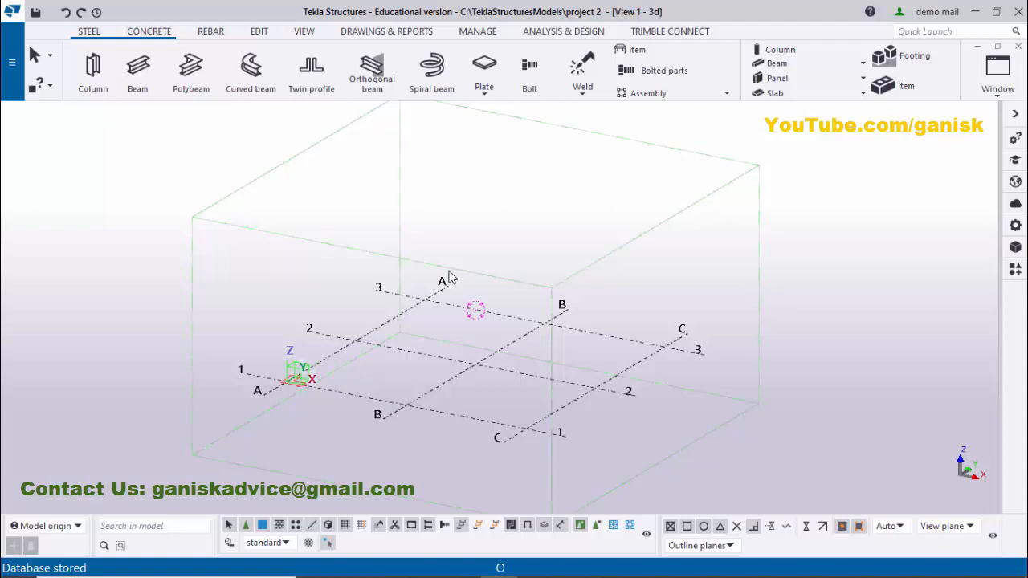
{"action": "mouse_move", "coordinate": [452, 331]}
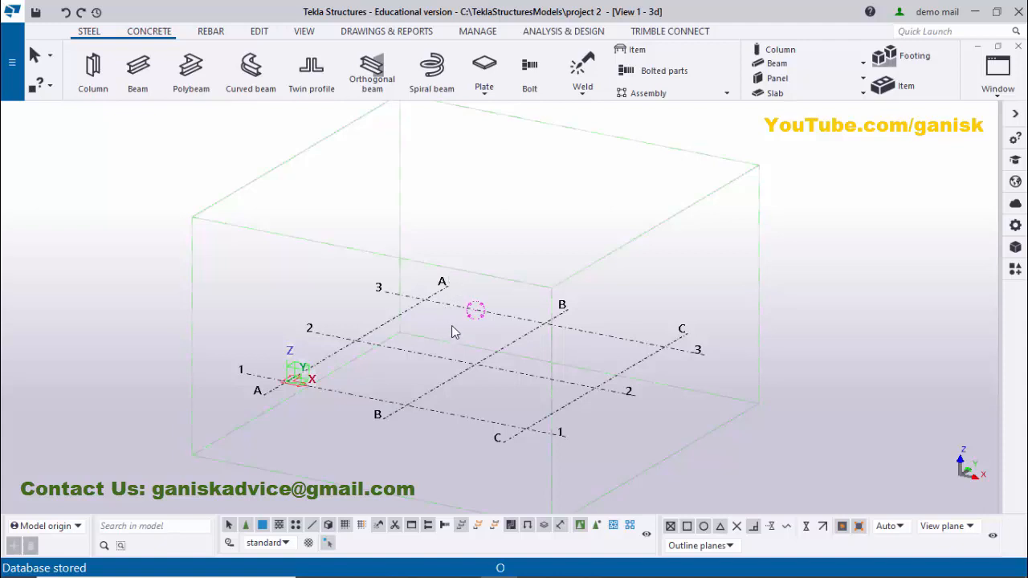
{"action": "mouse_move", "coordinate": [506, 337]}
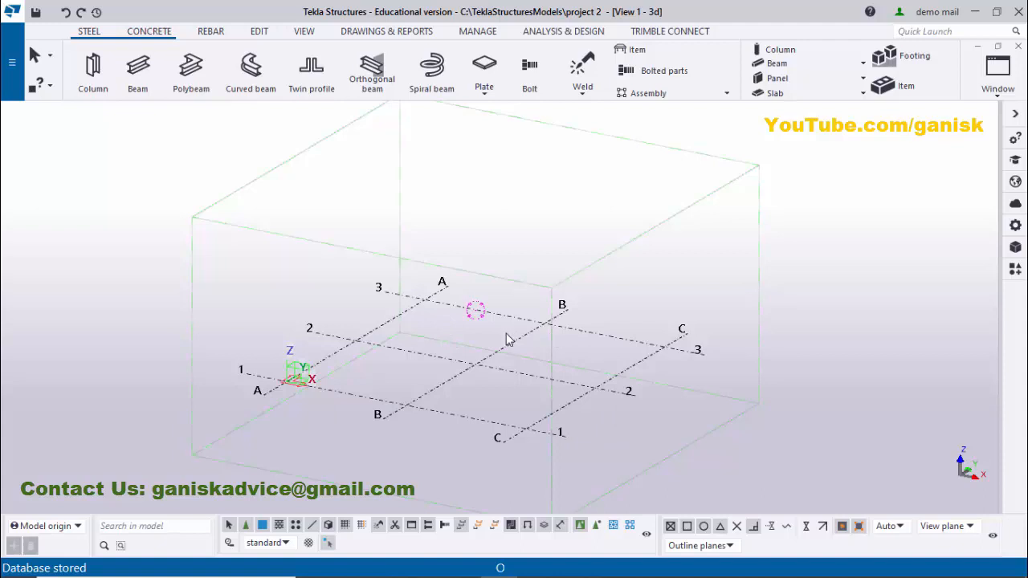
{"action": "mouse_move", "coordinate": [552, 366]}
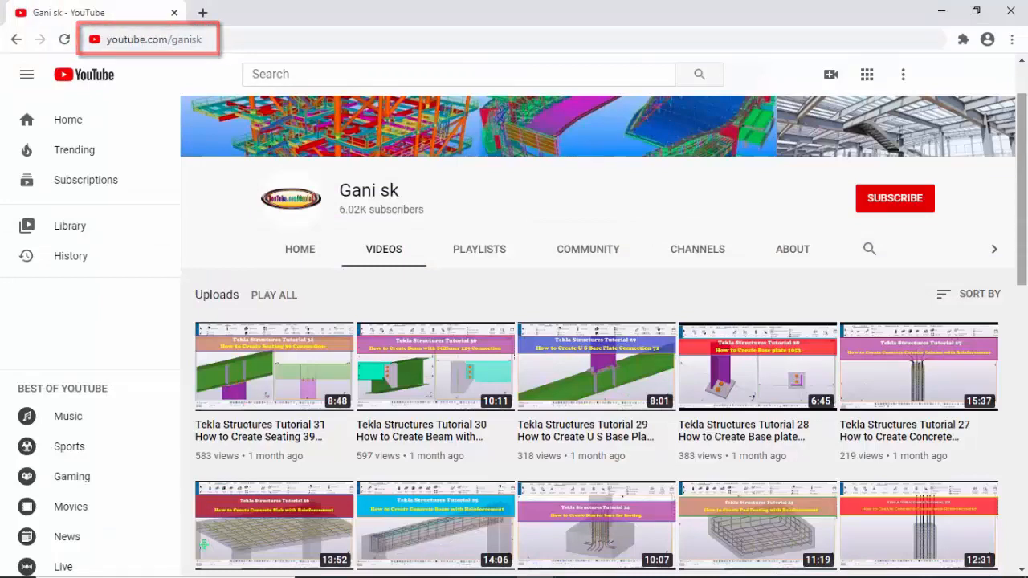
Show the YouTube channel's Videos tab listing Tekla Structures tutorials
{"action": "left_click", "coordinate": [382, 249]}
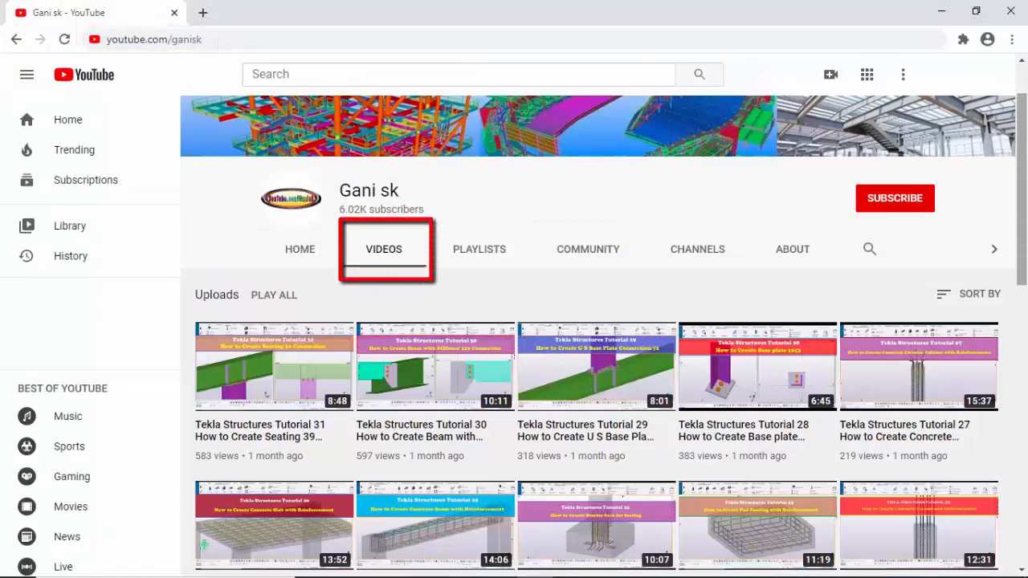